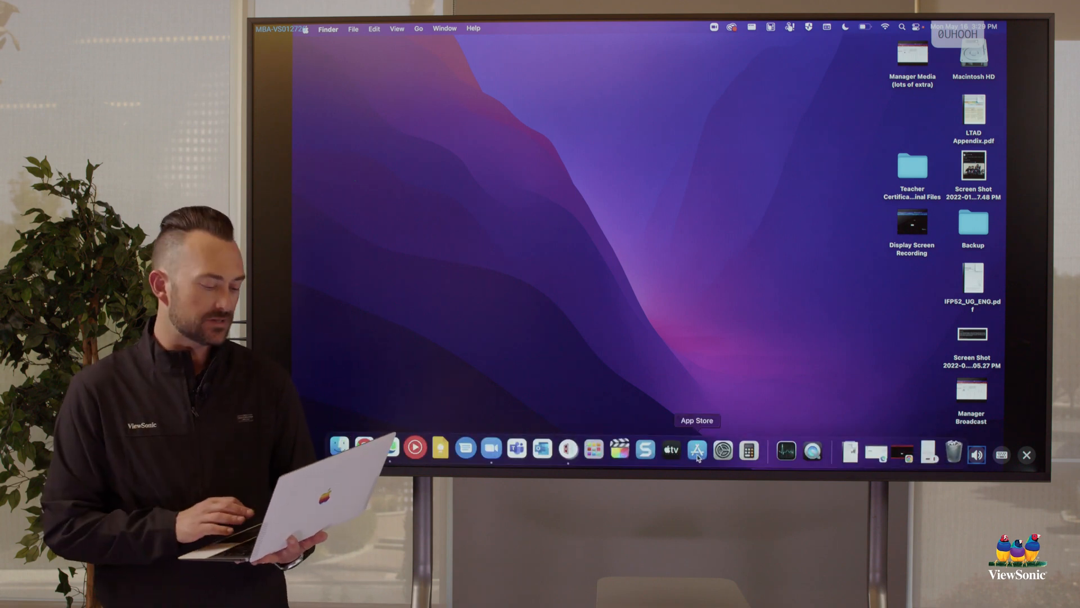
# Search the App Store for 'myViewBoard Whiteboard'
pyautogui.click(696, 449)
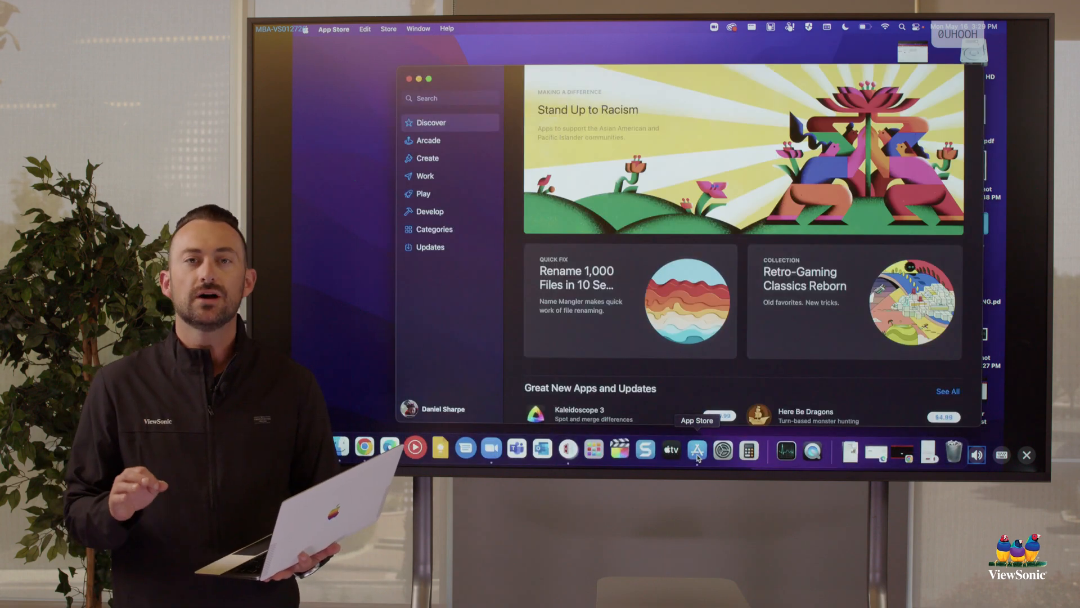
pyautogui.click(450, 98)
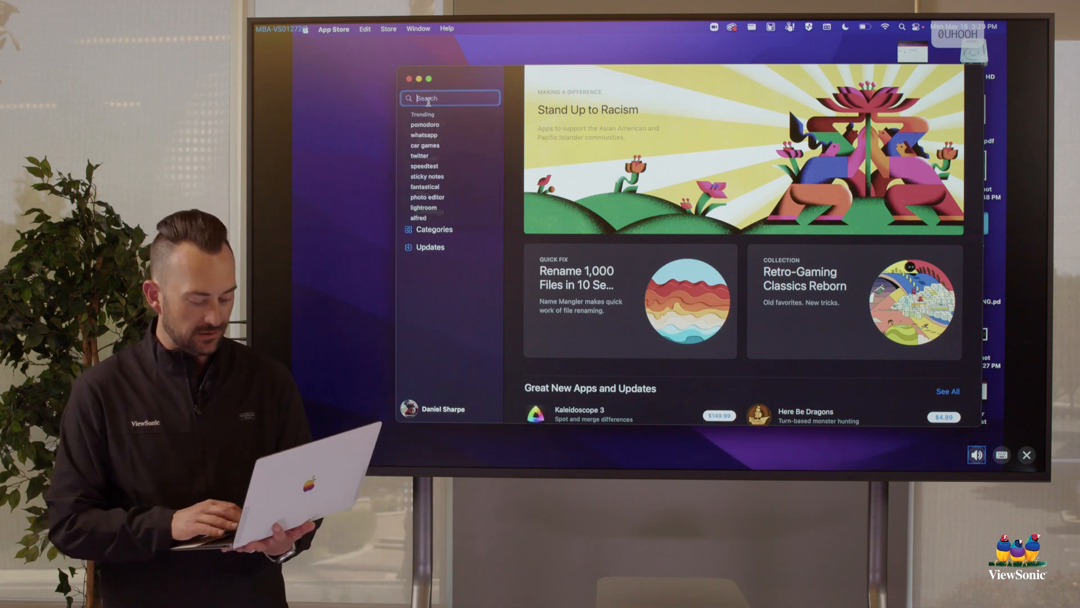
pyautogui.write('myViewB')
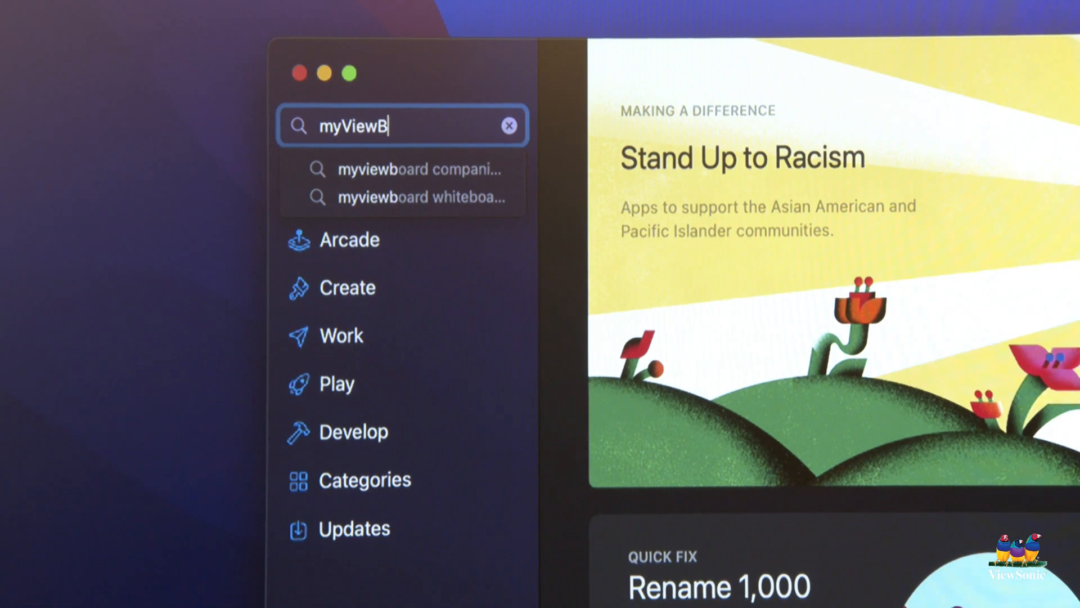
pyautogui.write('oard Whiteb...')
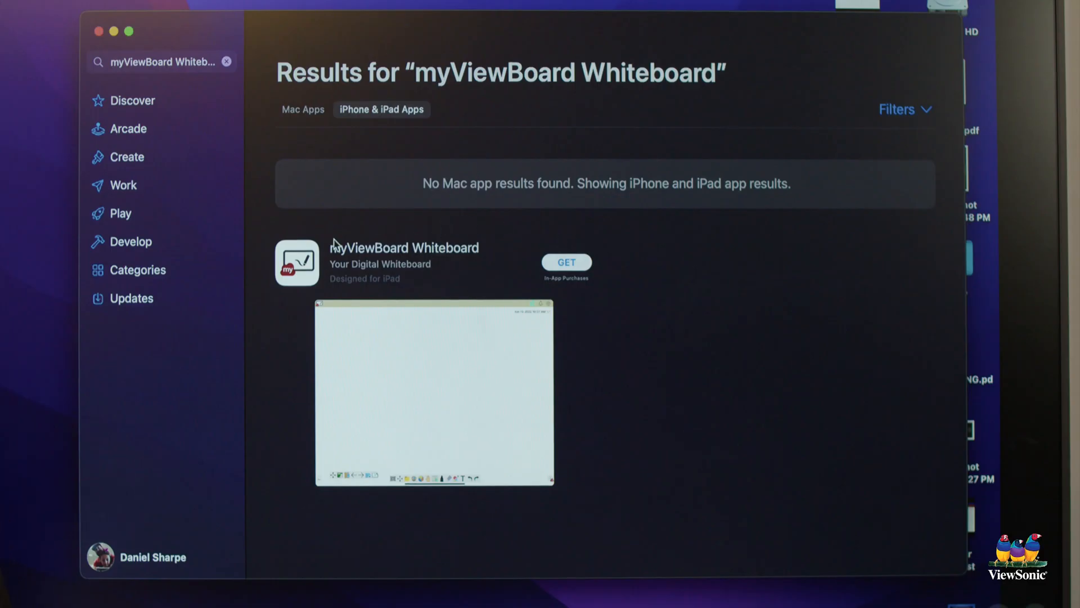
pyautogui.moveTo(379, 268)
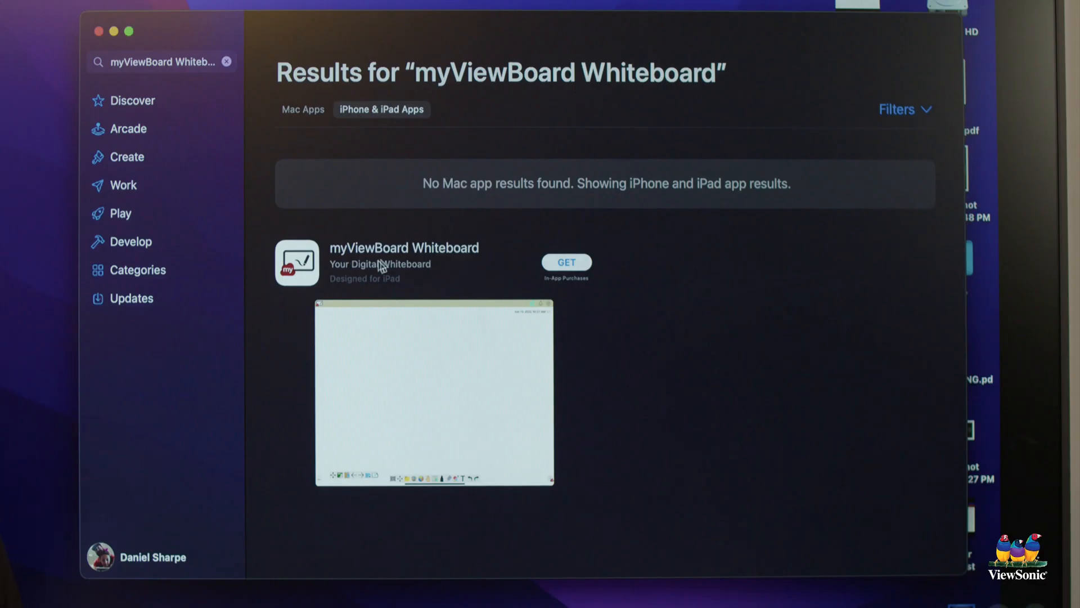
pyautogui.moveTo(565, 281)
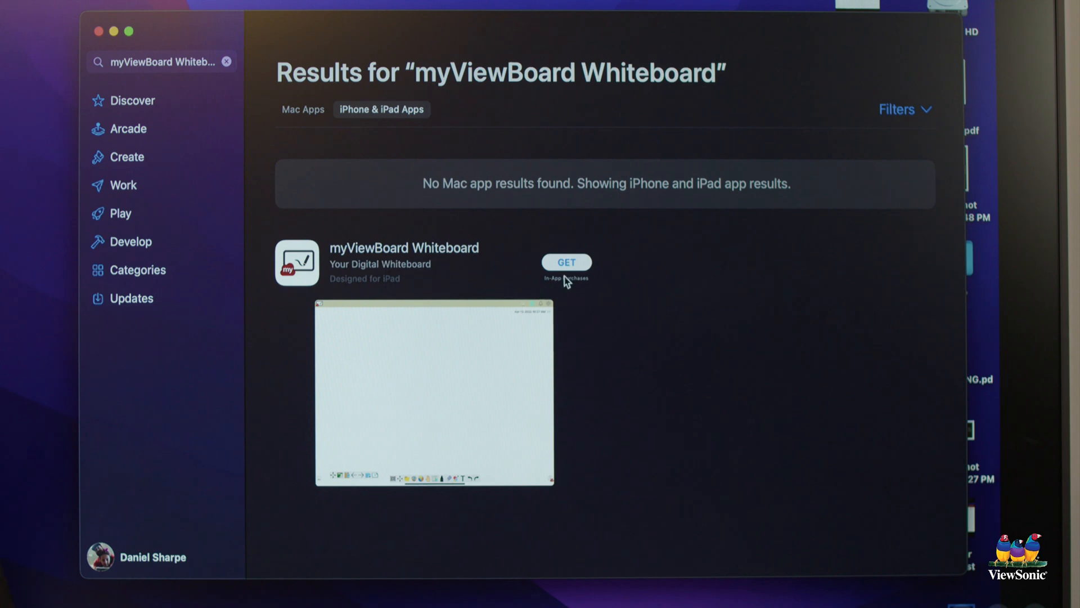
# Get and install the myViewBoard Whiteboard app from its search result
pyautogui.click(566, 262)
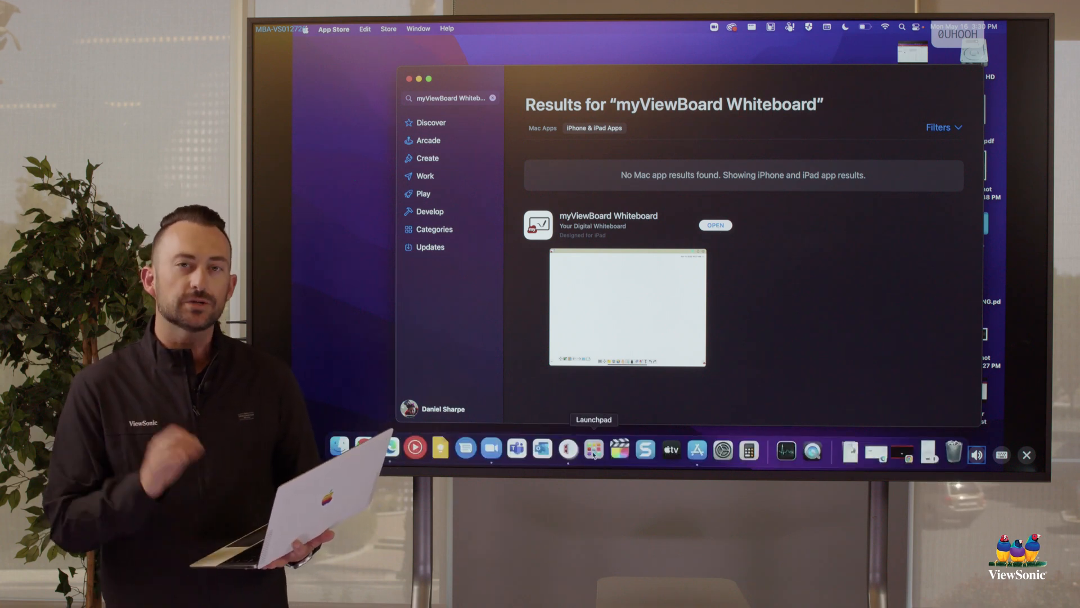
# Launch the Whiteboard app from Launchpad
pyautogui.click(591, 450)
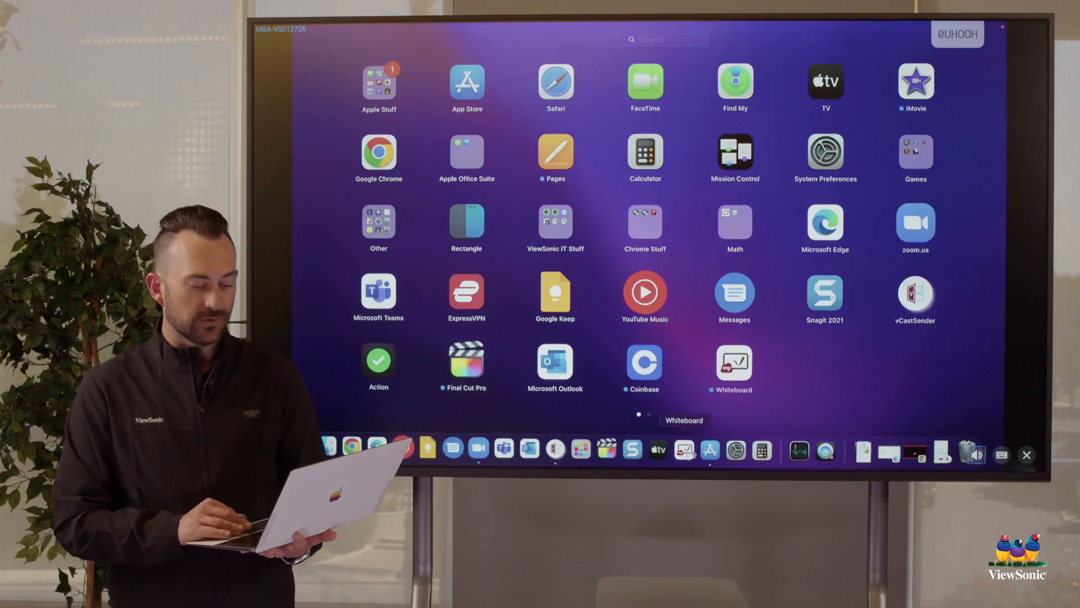
pyautogui.click(730, 362)
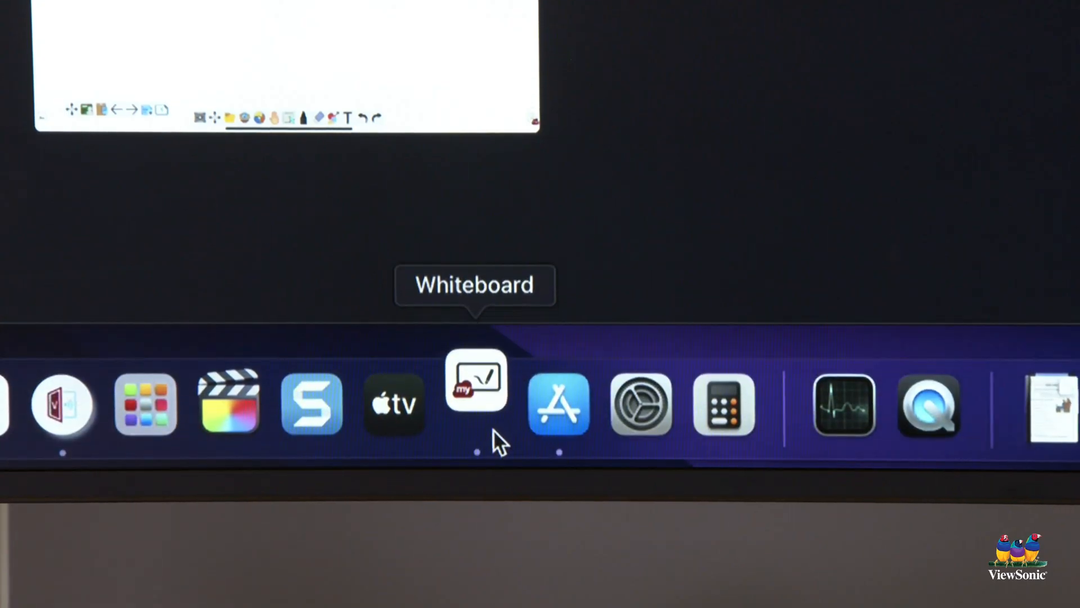
# Bring the Whiteboard window forward to its welcome canvas and activation prompt
pyautogui.click(476, 379)
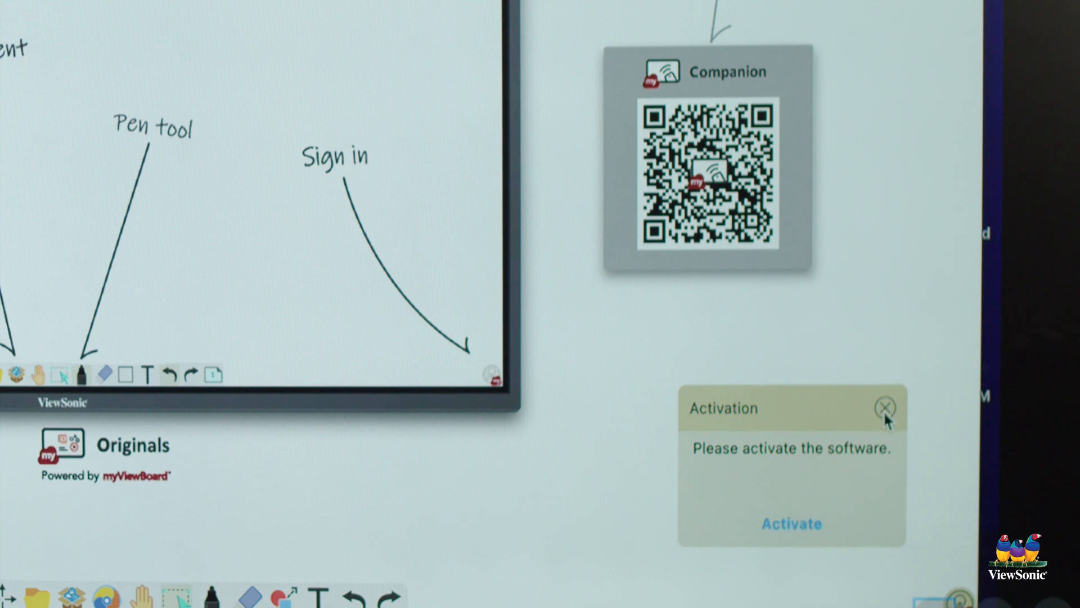
# Start activation so the Whiteboard Activation form appears
pyautogui.click(887, 405)
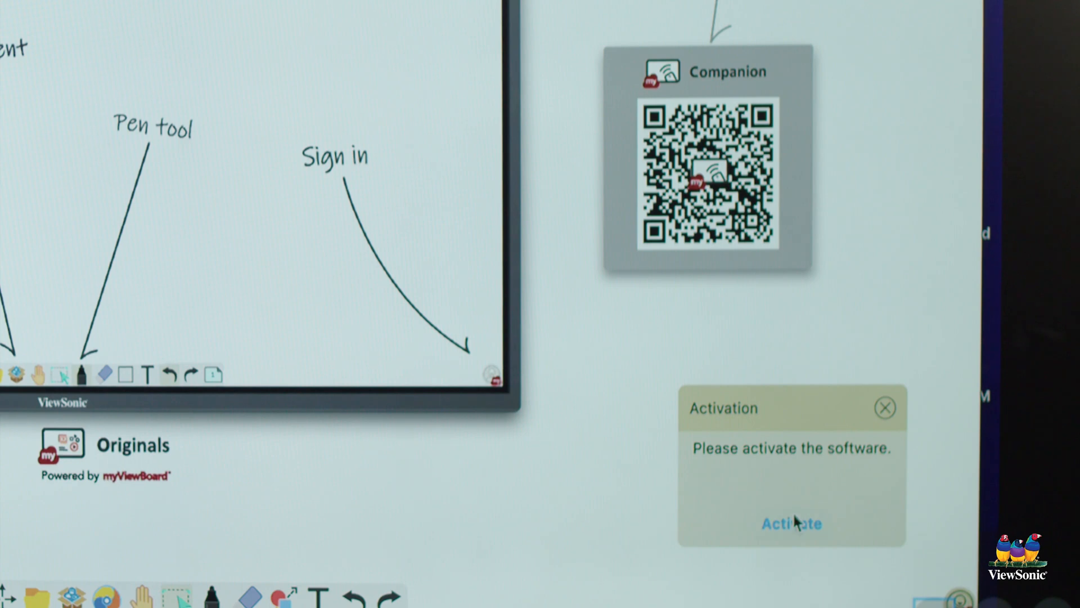
pyautogui.click(790, 524)
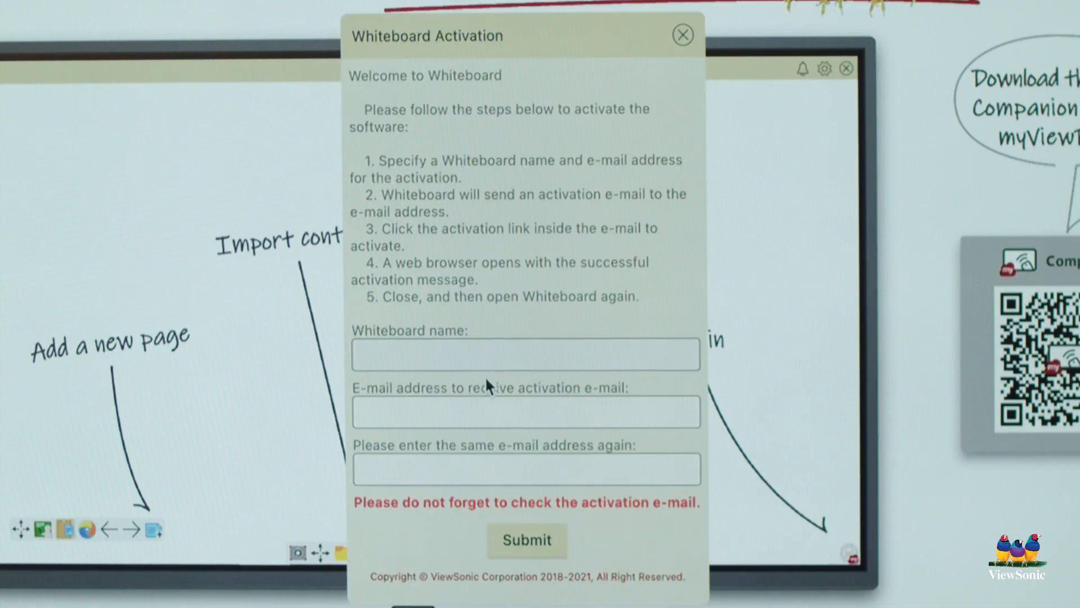
# Name the whiteboard 'Sharpe' and begin entering the activation e-mail address
pyautogui.click(525, 354)
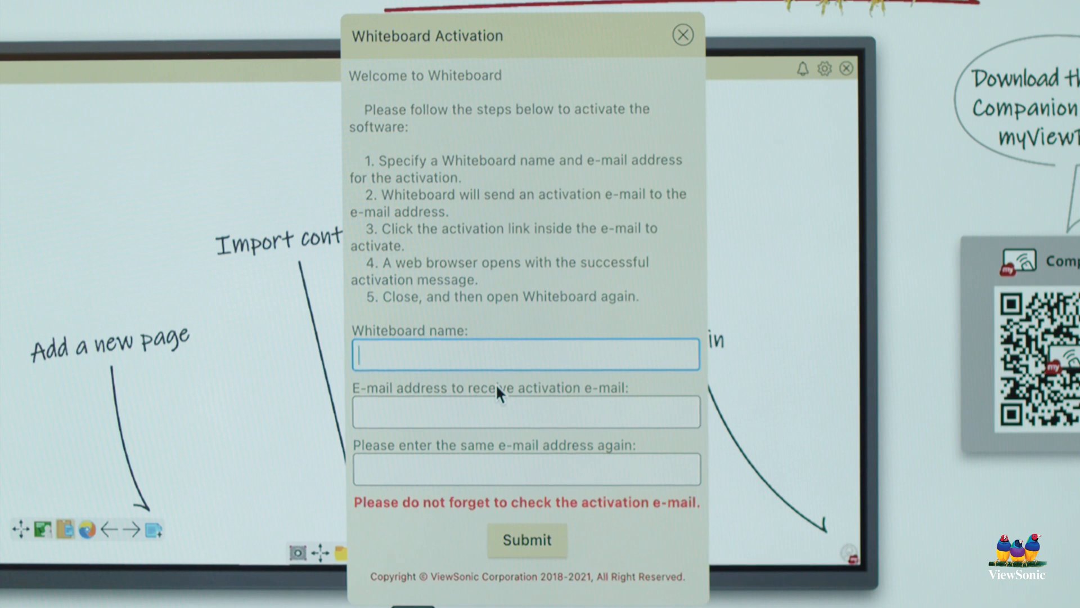
pyautogui.write('SharpeMac')
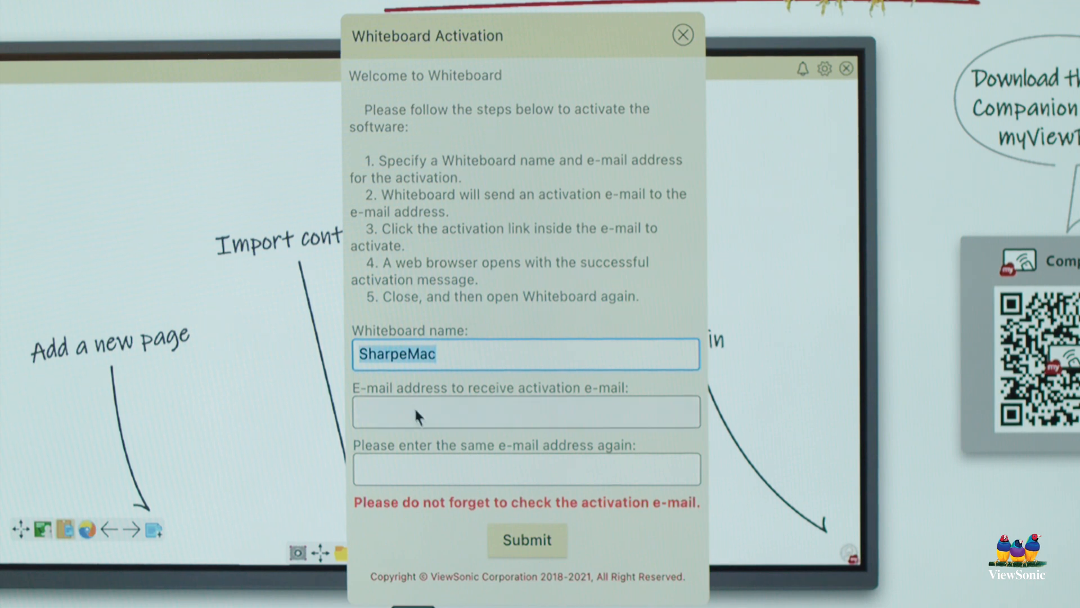
pyautogui.click(525, 412)
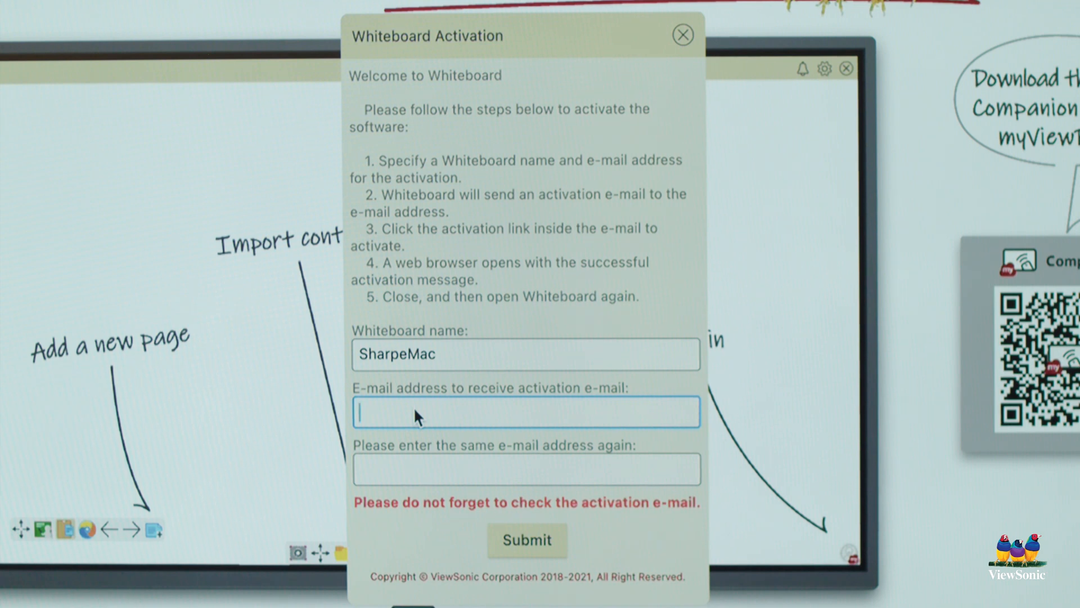
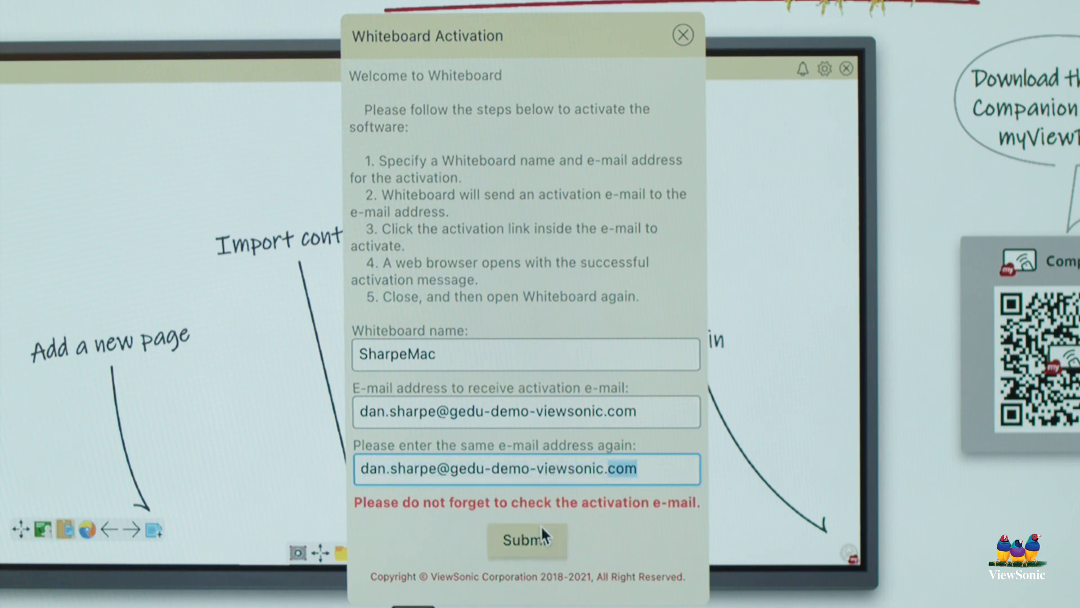
pyautogui.click(527, 540)
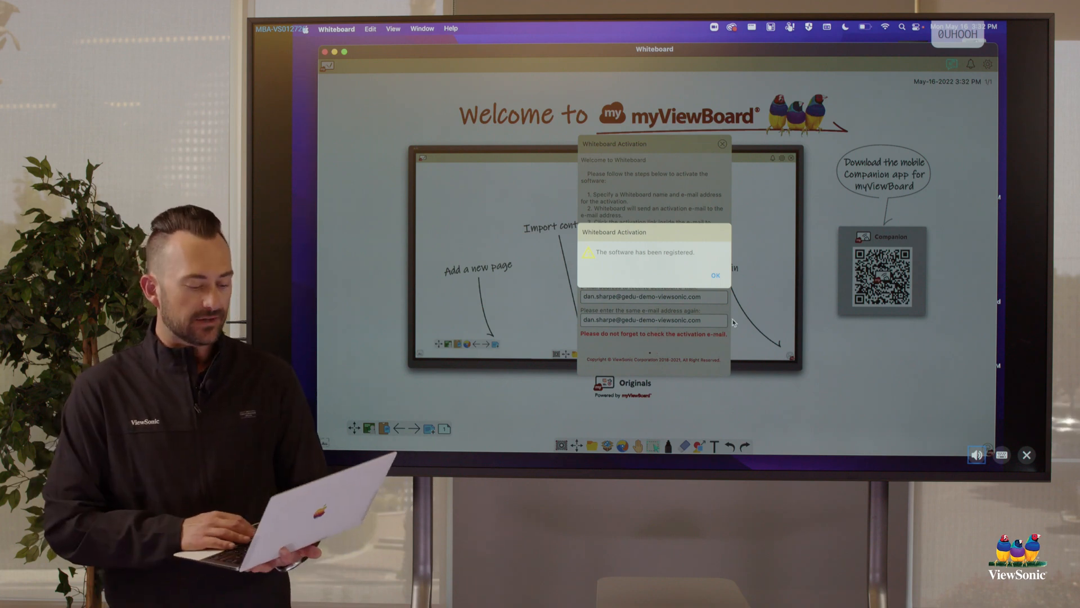
# Dismiss the registration notice and add a second blank page
pyautogui.click(715, 276)
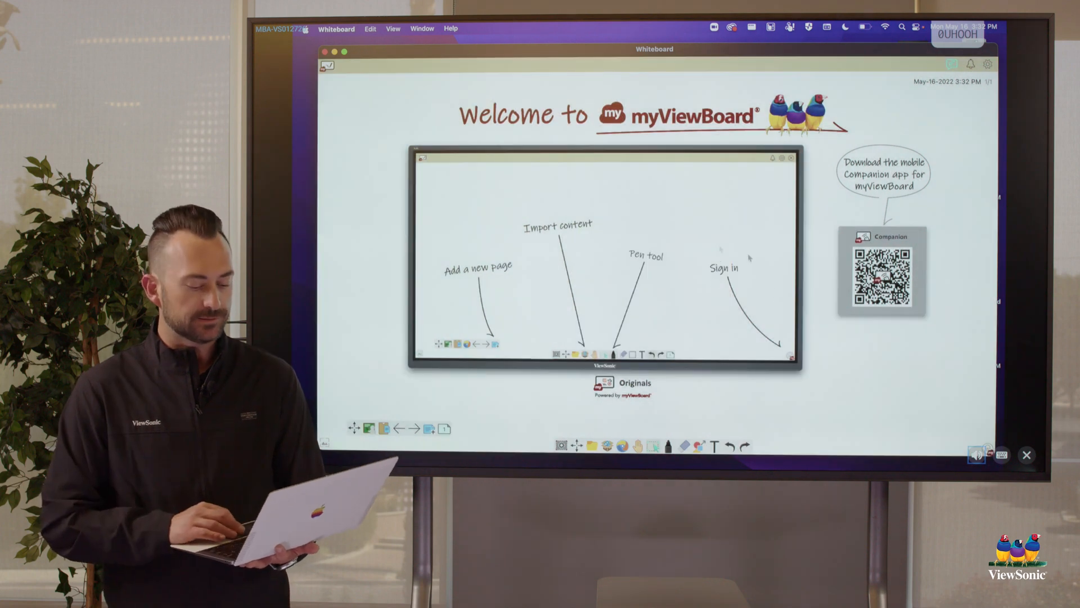
pyautogui.moveTo(823, 211)
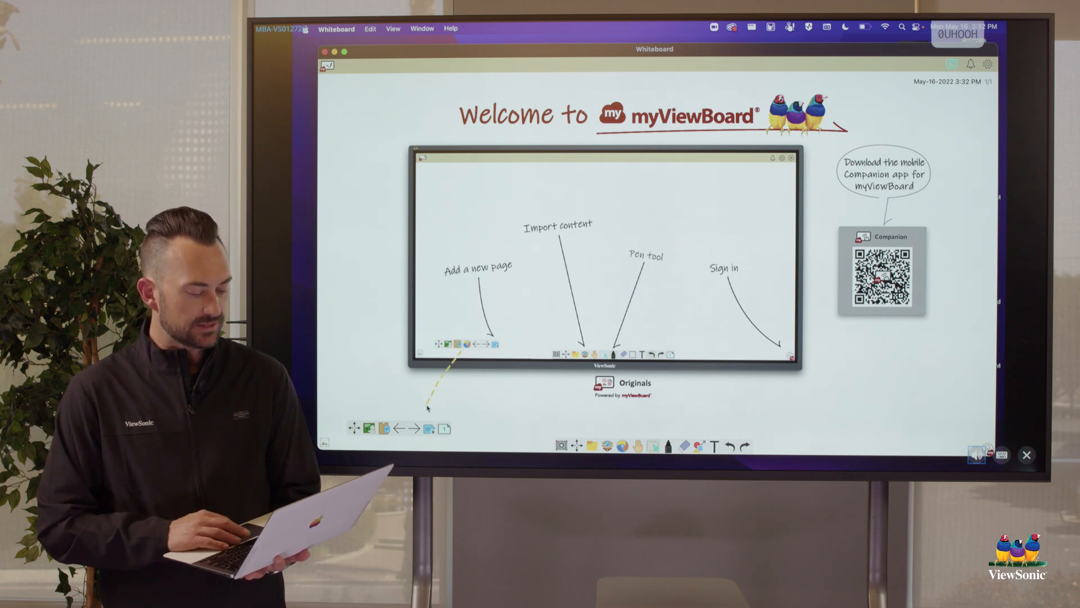
pyautogui.click(661, 446)
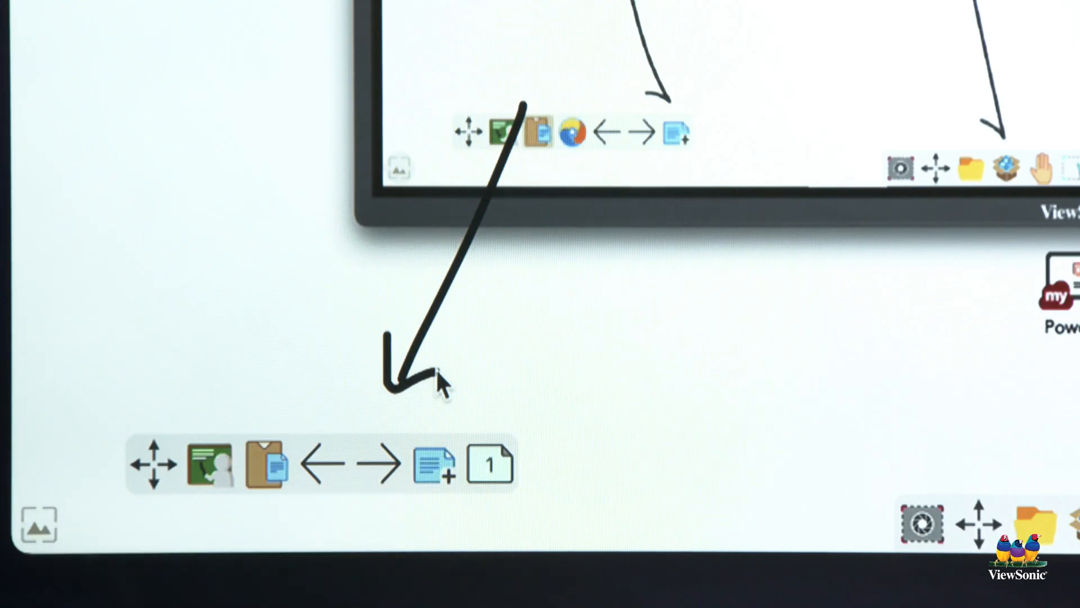
pyautogui.click(434, 463)
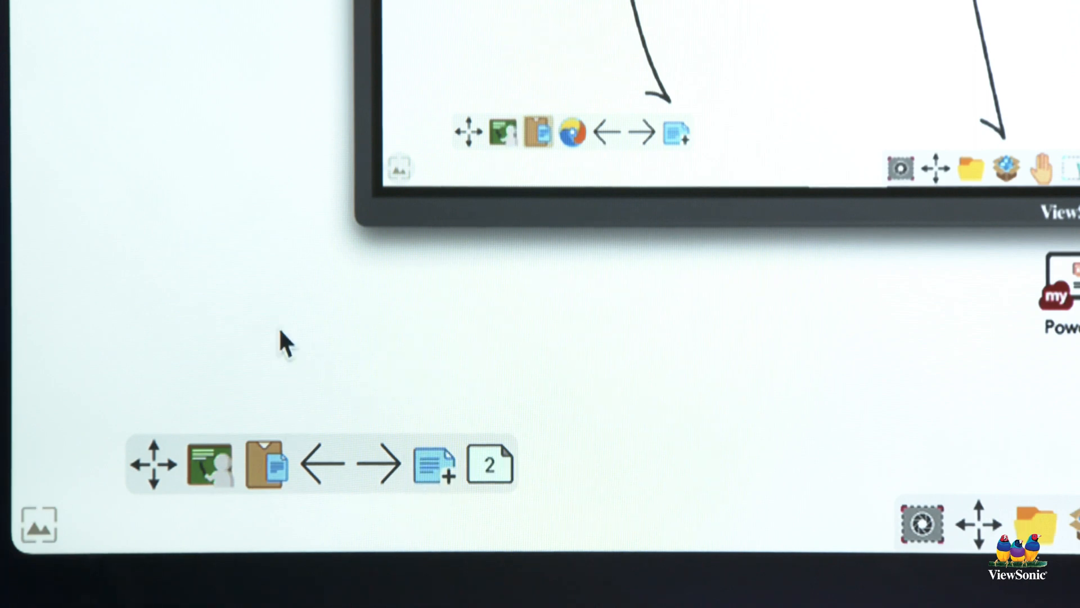
# Draw an arrow pointing toward the page's bottom-left corner
pyautogui.moveTo(275, 159); pyautogui.dragTo(52, 479)
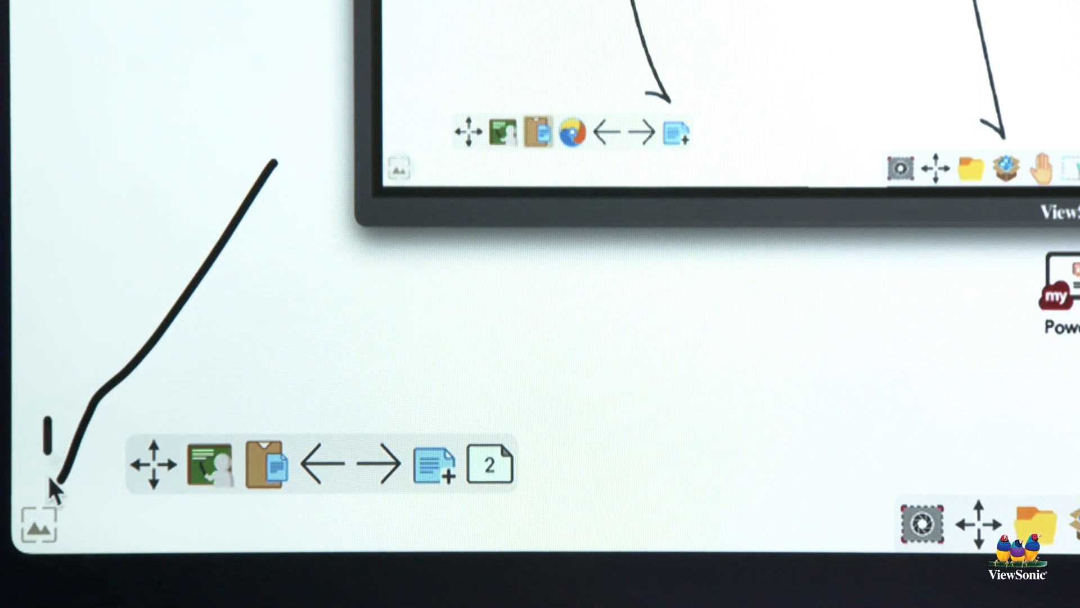
pyautogui.moveTo(55, 406); pyautogui.dragTo(104, 490)
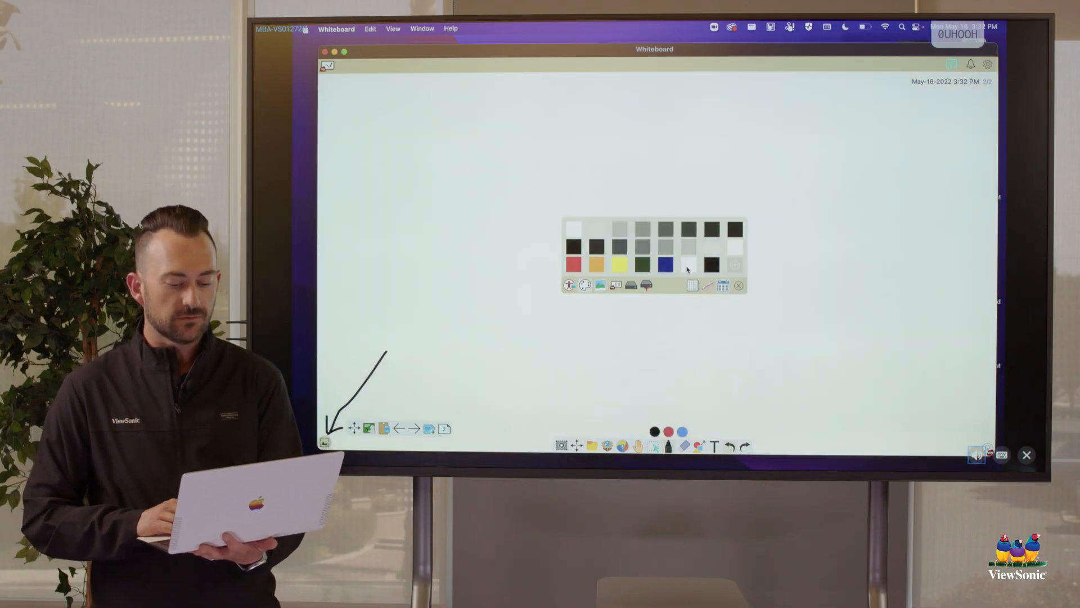
# Close the colour palette and draw an arrow in the upper middle of page two
pyautogui.click(737, 284)
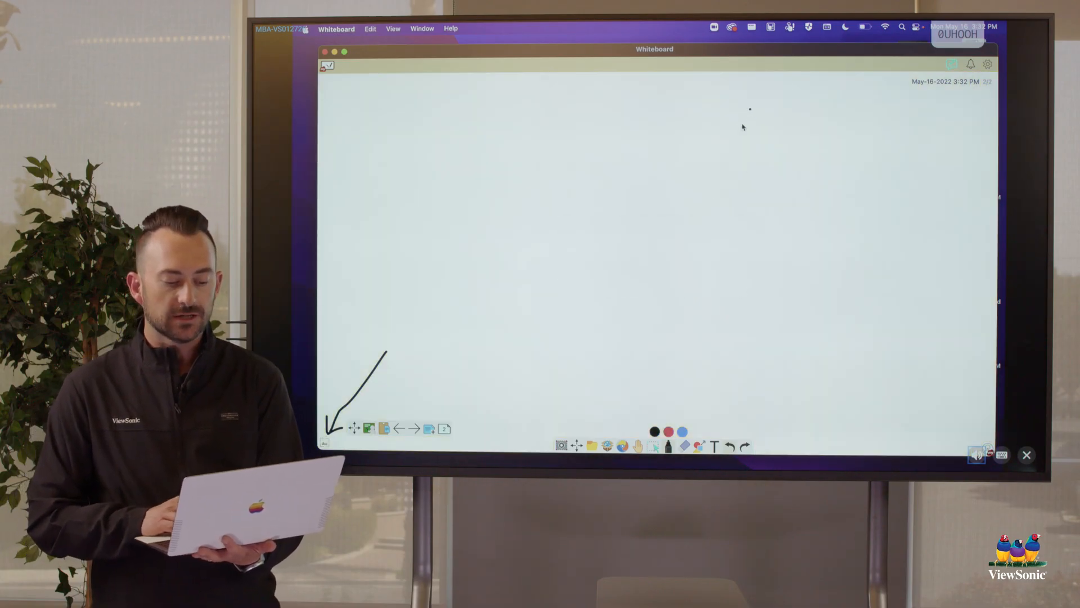
pyautogui.moveTo(750, 107); pyautogui.dragTo(688, 224)
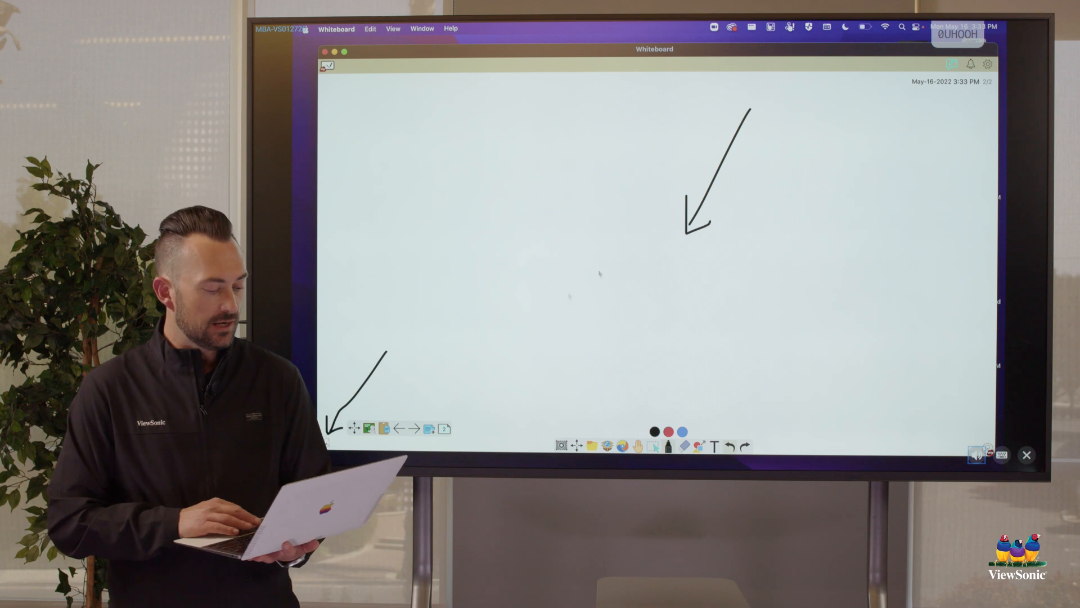
# Add a third page, draw an arrow toward the bottom-right corner and start signing in
pyautogui.click(443, 428)
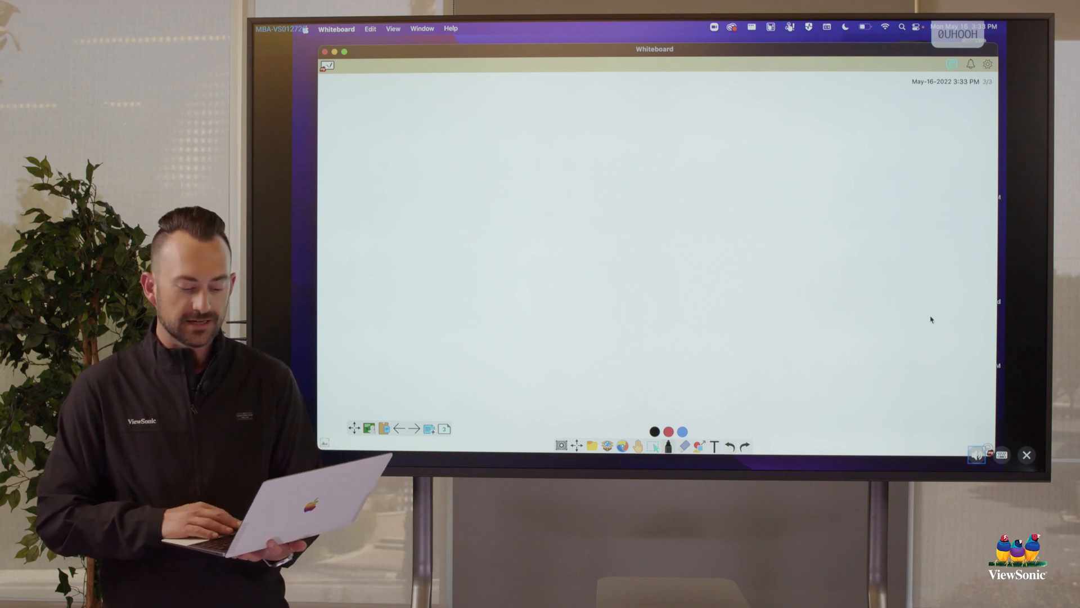
pyautogui.moveTo(930, 318); pyautogui.dragTo(977, 435)
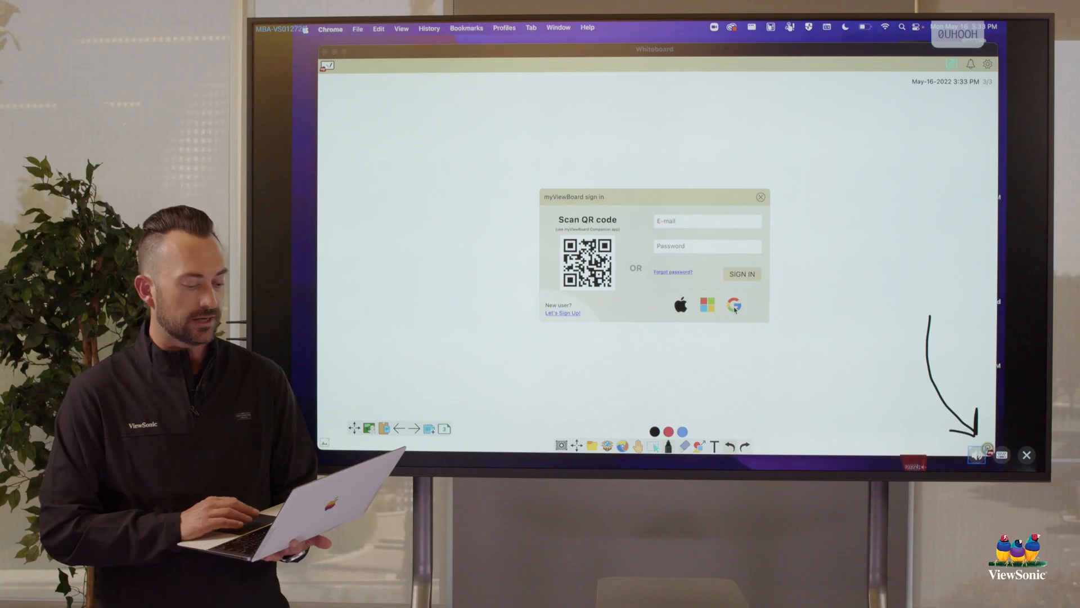
pyautogui.click(734, 305)
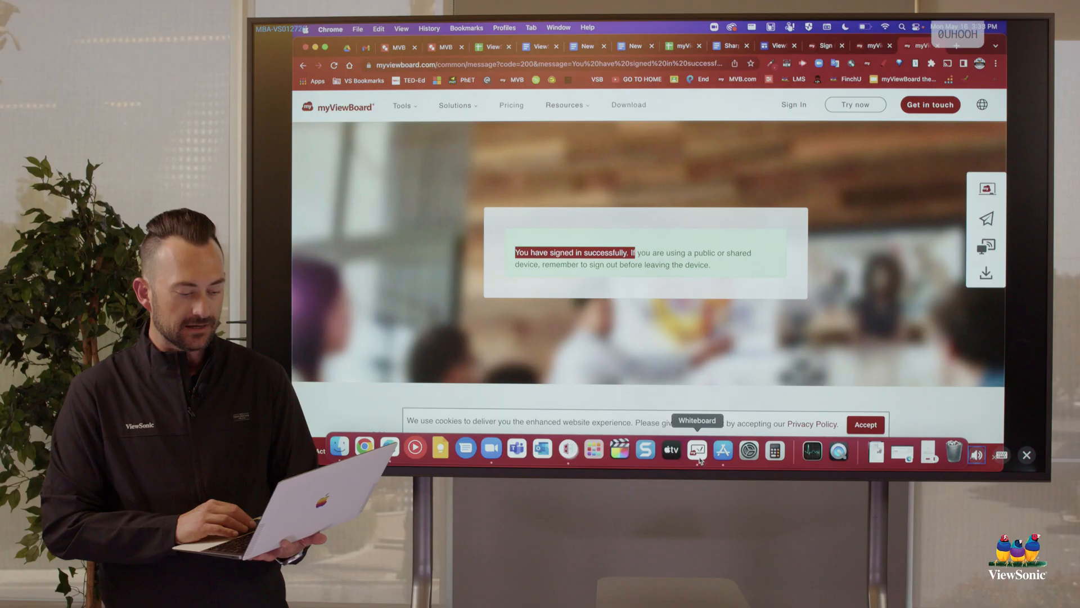
# Return from Chrome's sign-in confirmation to the Whiteboard app
pyautogui.click(697, 449)
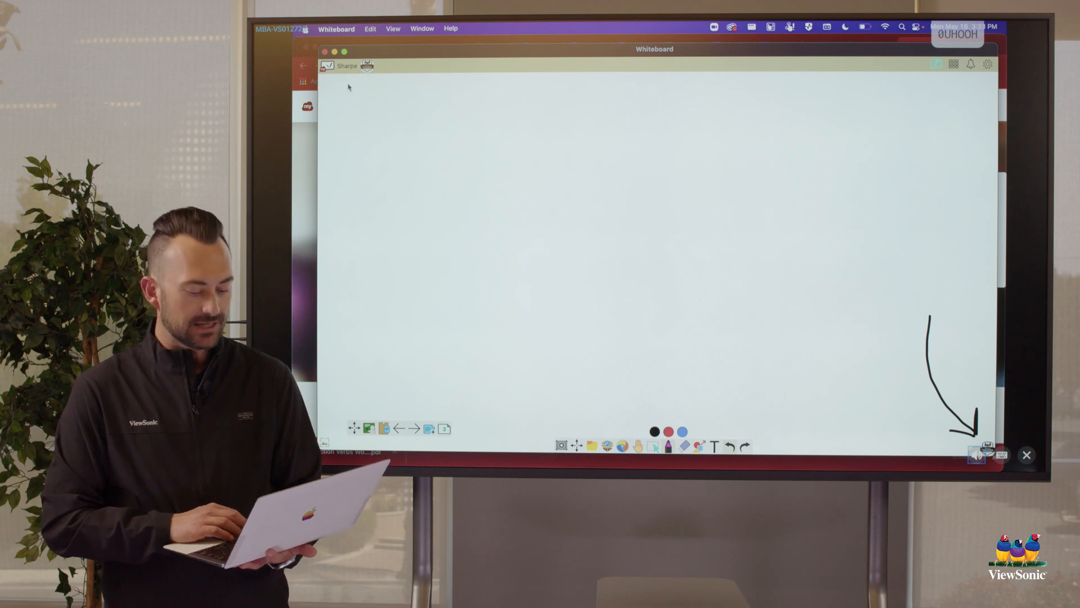
# Erase the arrow in the bottom-right corner, leaving the page blank
pyautogui.moveTo(336, 96); pyautogui.dragTo(375, 110)
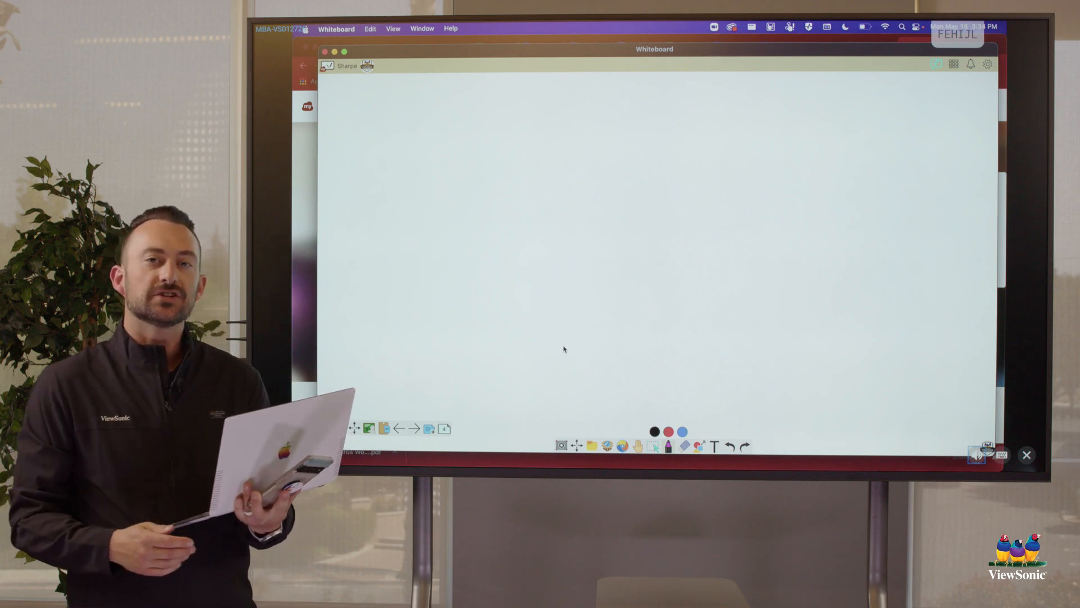
pyautogui.moveTo(945, 361)
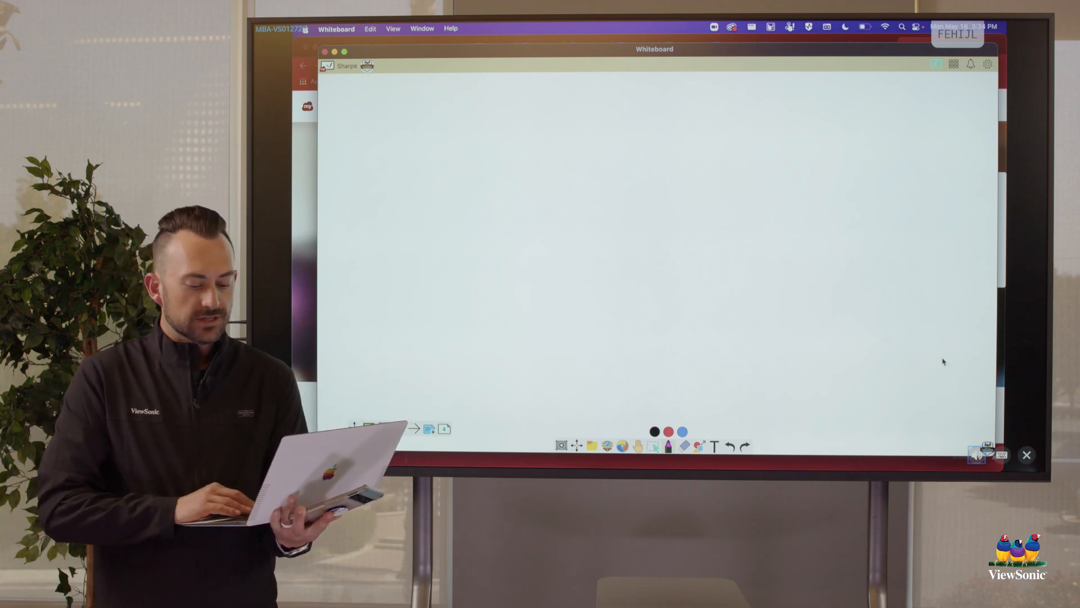
# Sign out, answering the save prompt, then sign back in by scanning the QR code with the phone
pyautogui.click(954, 398)
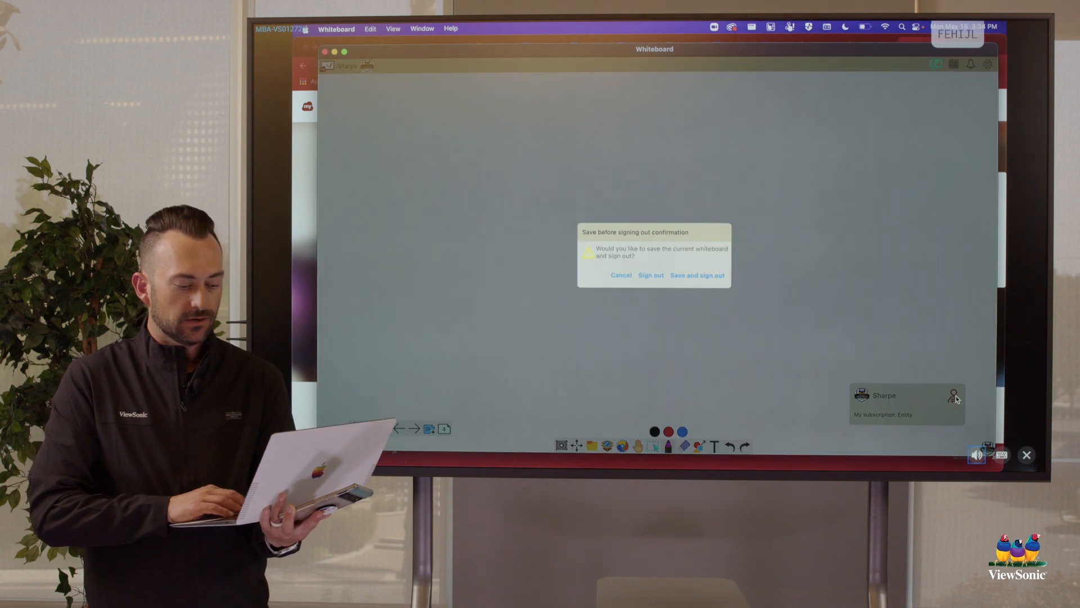
pyautogui.click(620, 275)
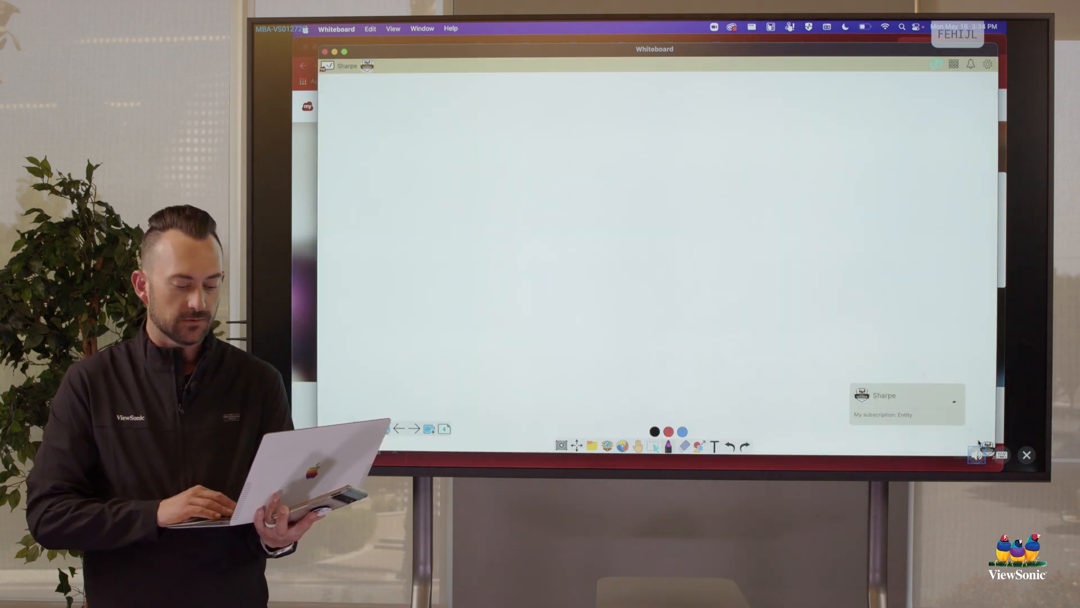
pyautogui.click(906, 404)
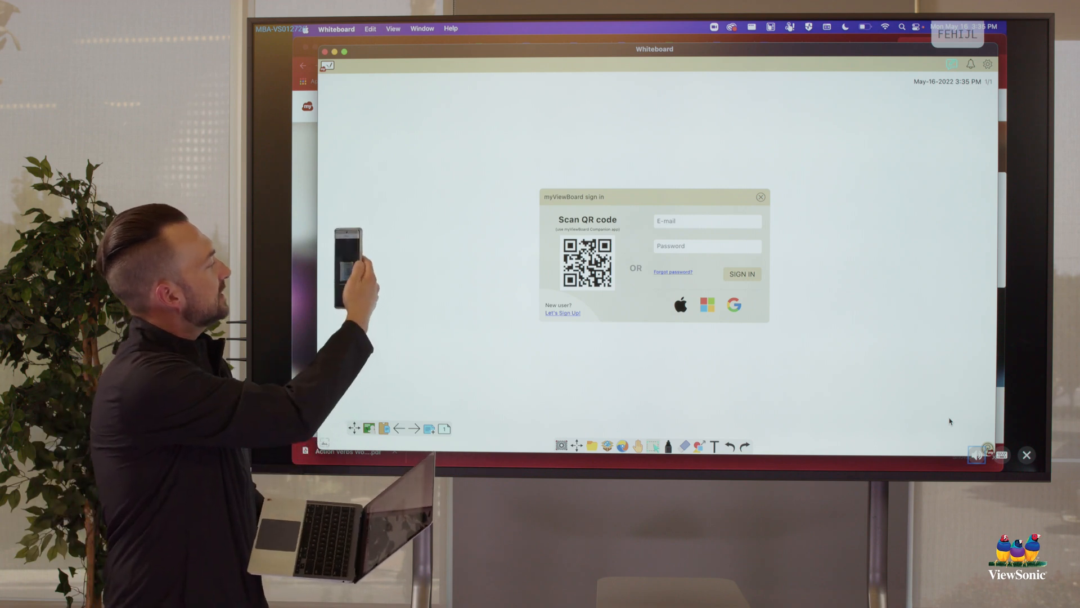
pyautogui.click(760, 197)
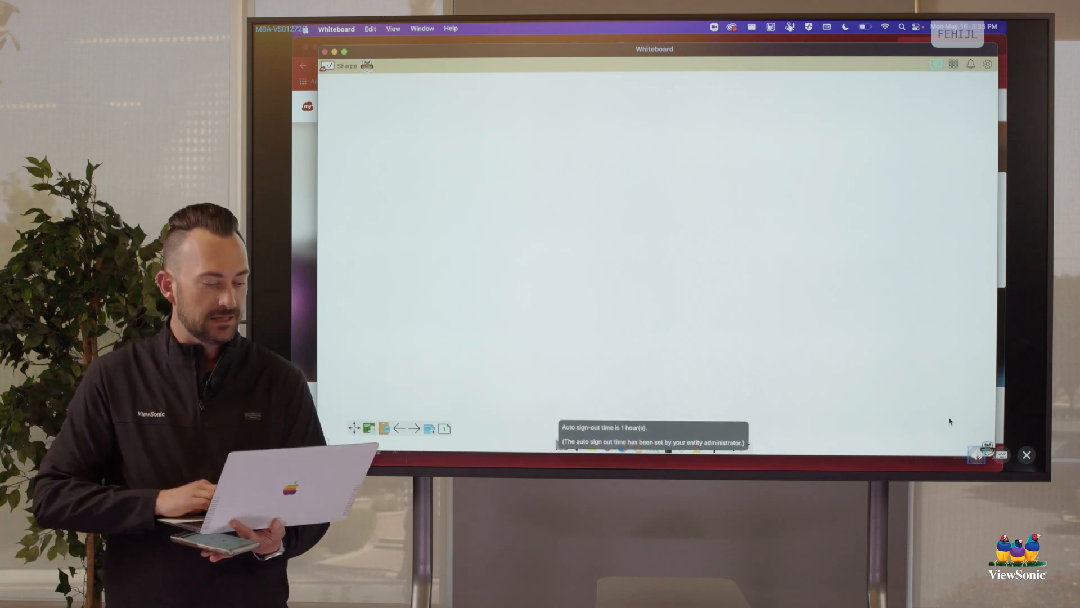
# Throw the worksheet photo to host sharpe, dismiss the sent message and agree to open it on the Whiteboard
pyautogui.moveTo(350, 86); pyautogui.dragTo(346, 121)
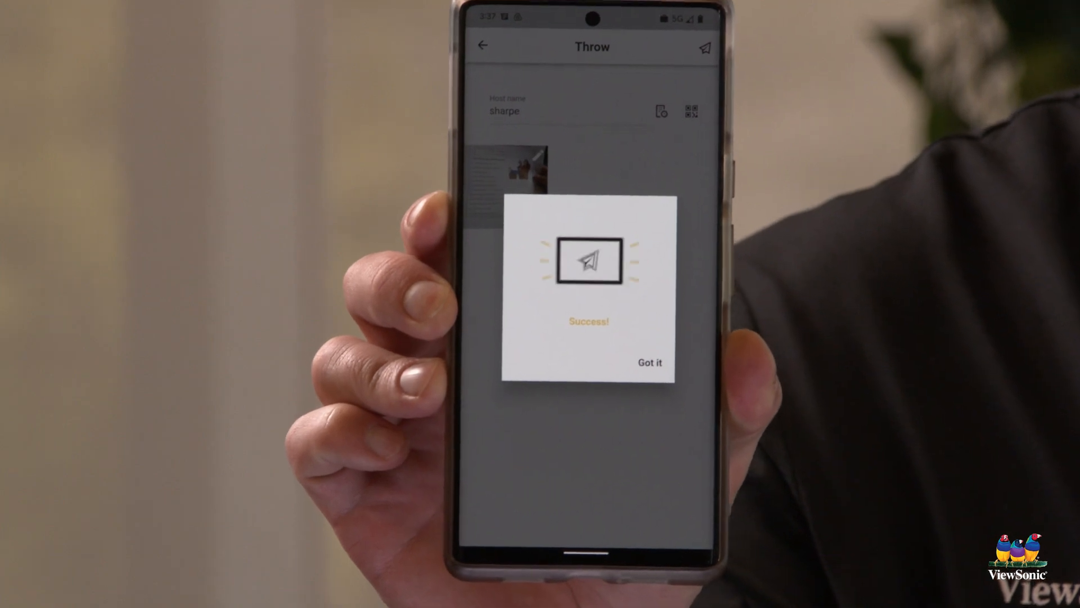
pyautogui.click(648, 363)
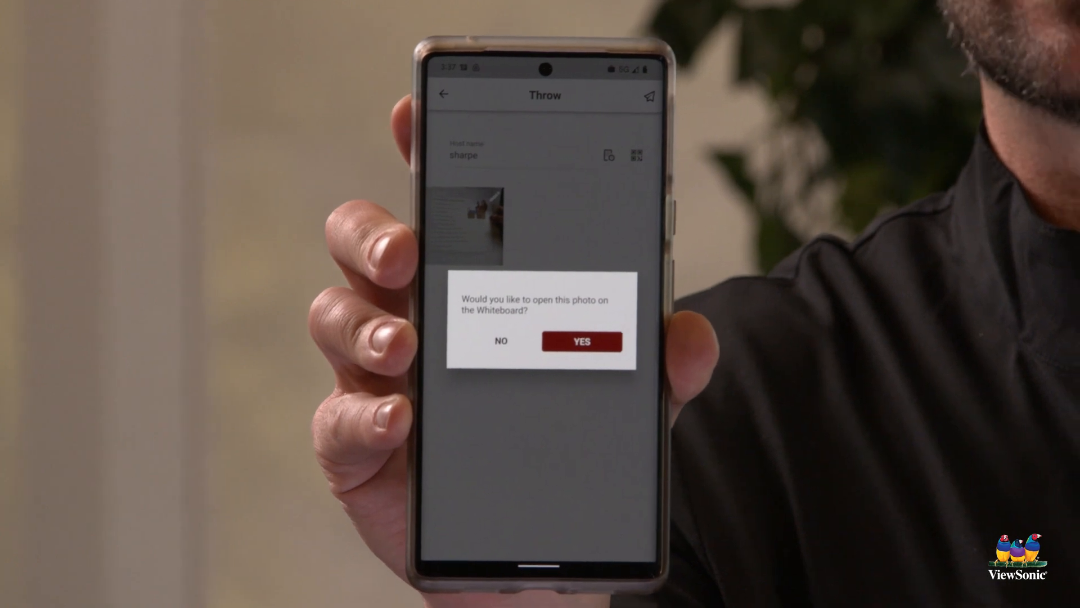
pyautogui.click(581, 341)
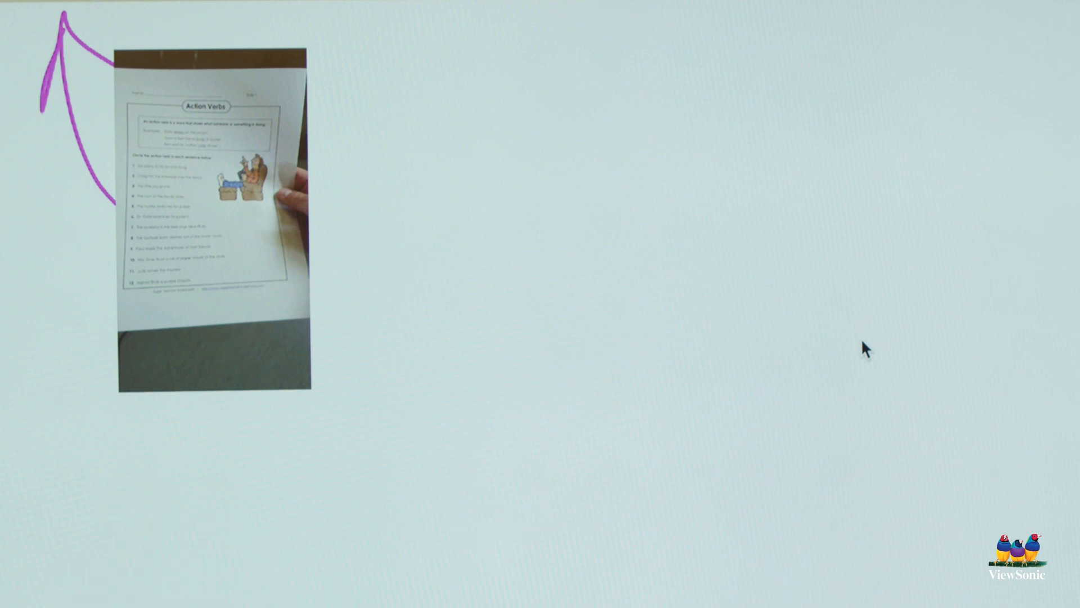
pyautogui.moveTo(290, 326)
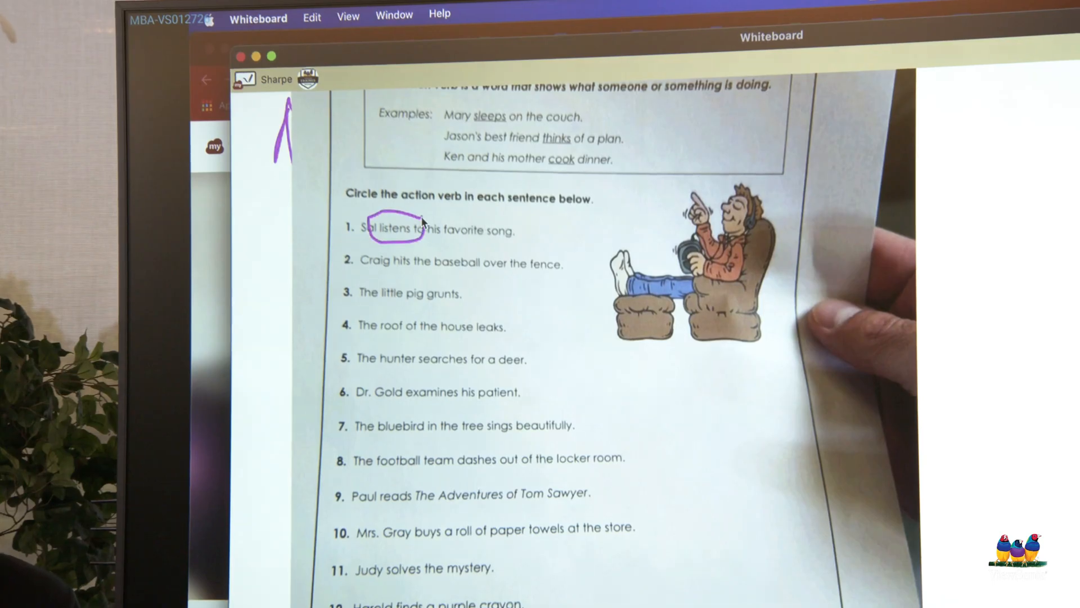
# Circle the action verb 'hits' in sentence 2 and mark the verb in sentence 3 with the pen
pyautogui.moveTo(372, 259); pyautogui.dragTo(409, 259)
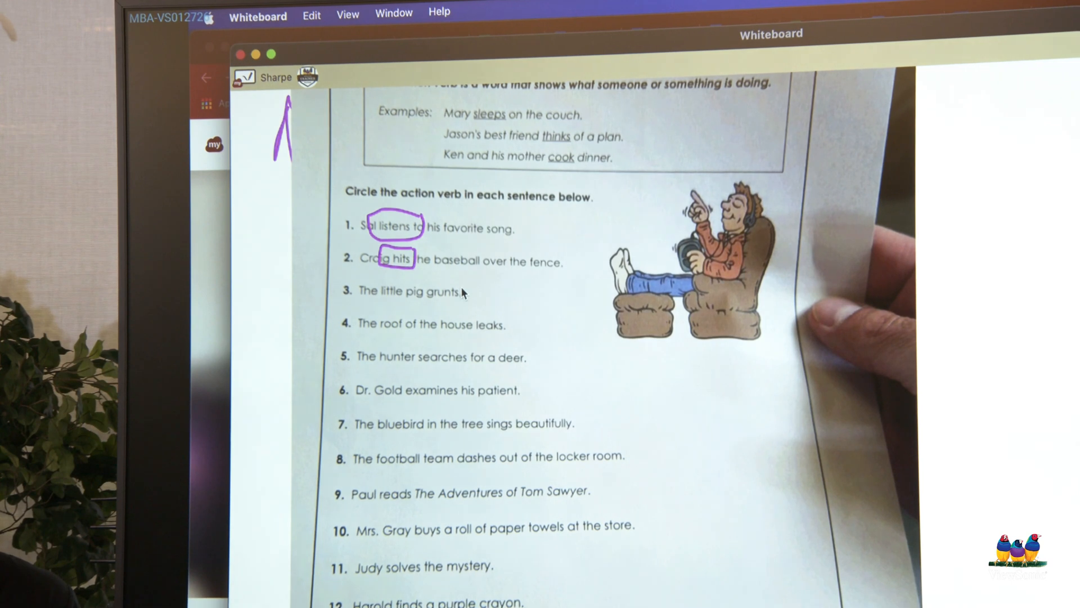
pyautogui.moveTo(428, 279); pyautogui.dragTo(465, 300)
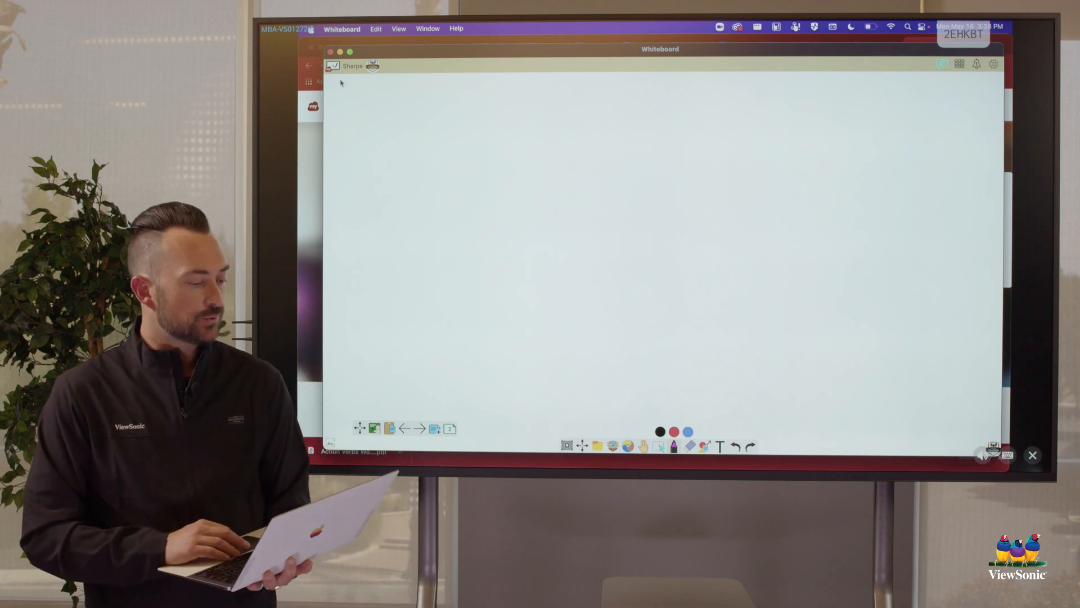
# Draw an arrow toward the session name and close the join link and QR code panel
pyautogui.moveTo(338, 97); pyautogui.dragTo(389, 90)
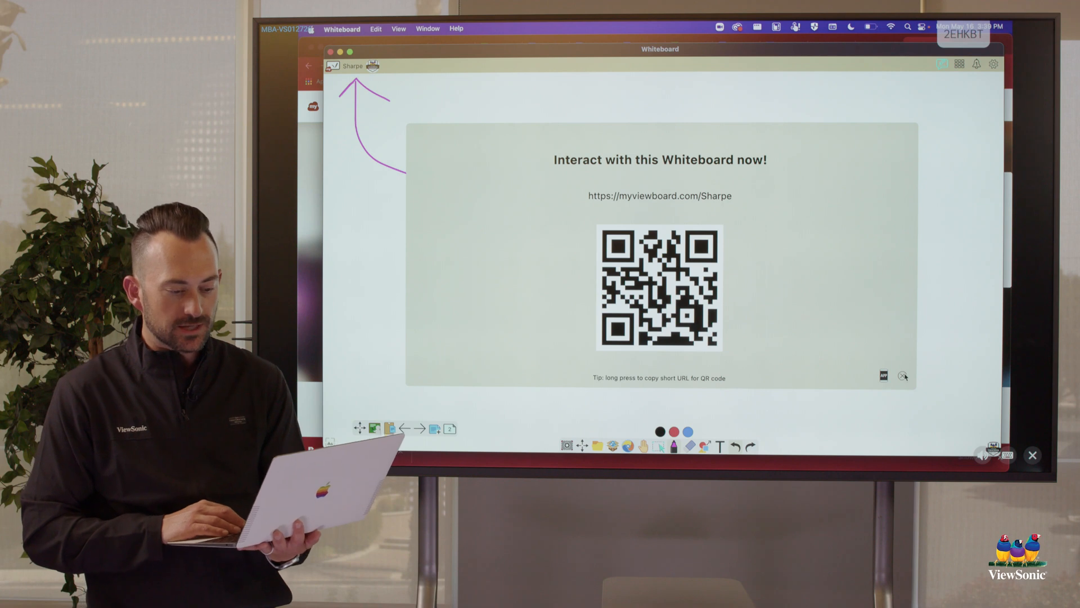
pyautogui.click(904, 377)
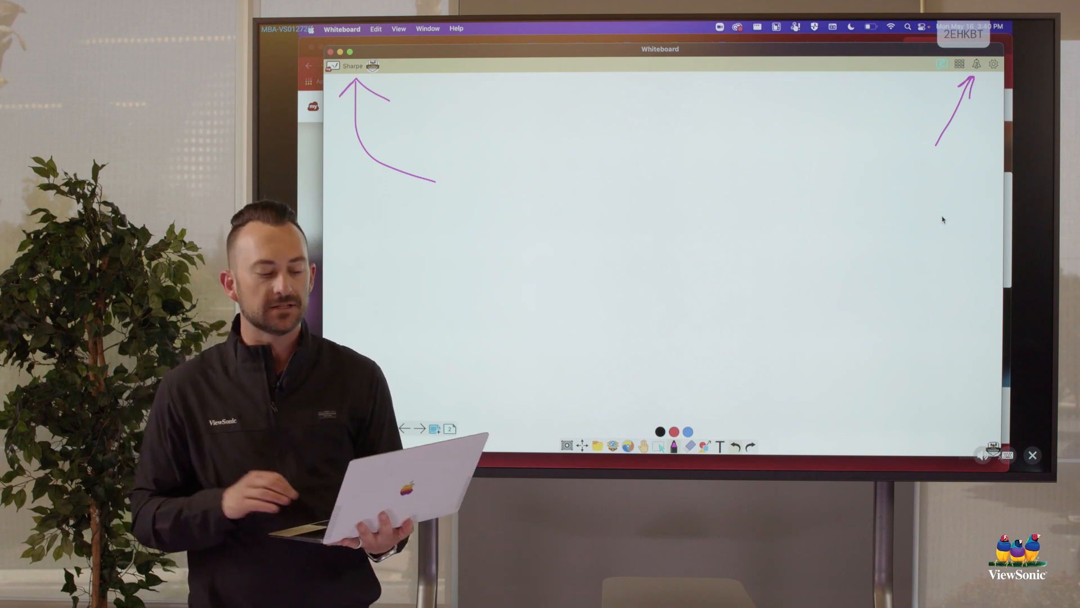
# Show the notifications list with Dina's scratch and files thrown by Blake and Sharpe
pyautogui.click(976, 63)
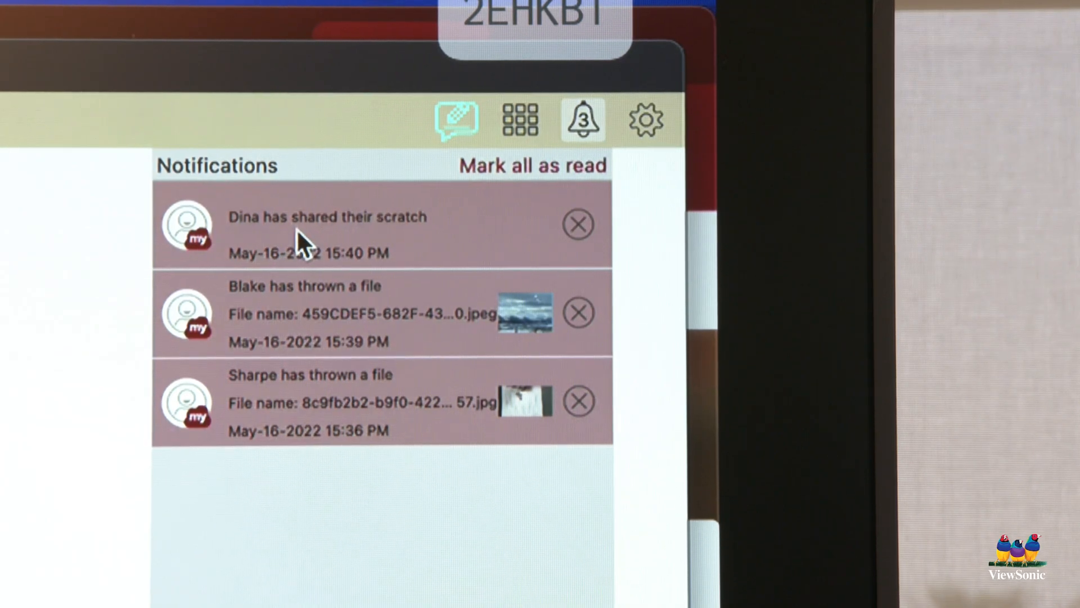
pyautogui.moveTo(306, 344)
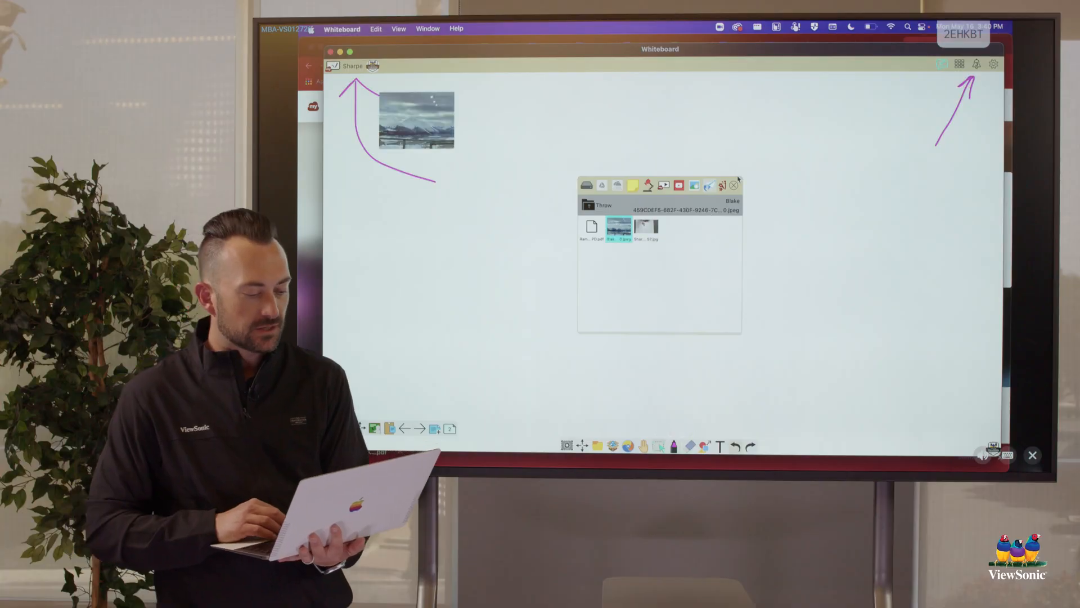
# Close the thrown-files box and clear the landscape photo and arrows from the canvas
pyautogui.click(738, 184)
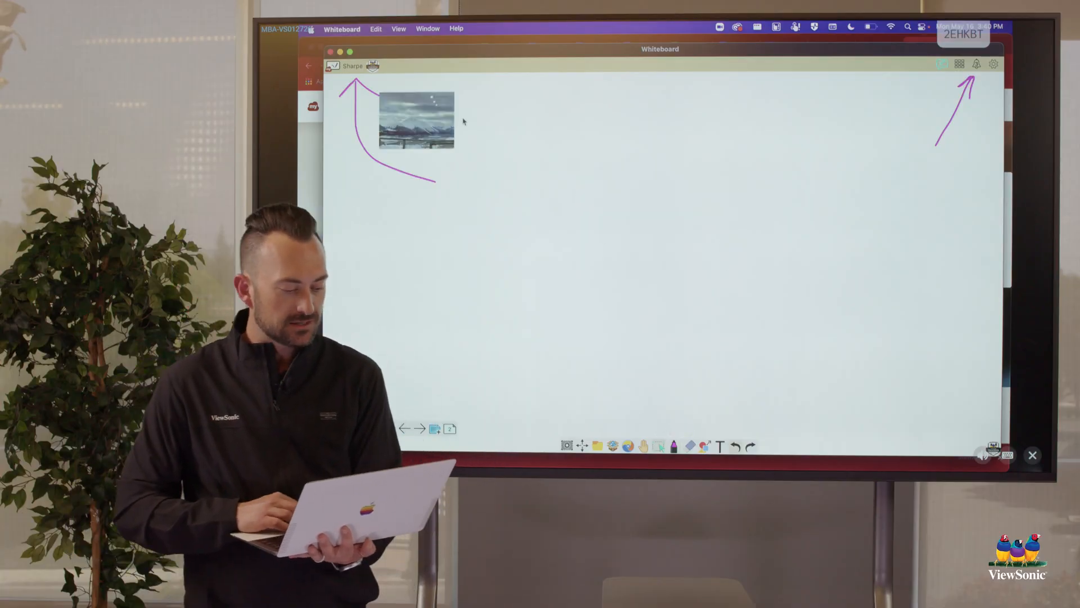
pyautogui.click(416, 121)
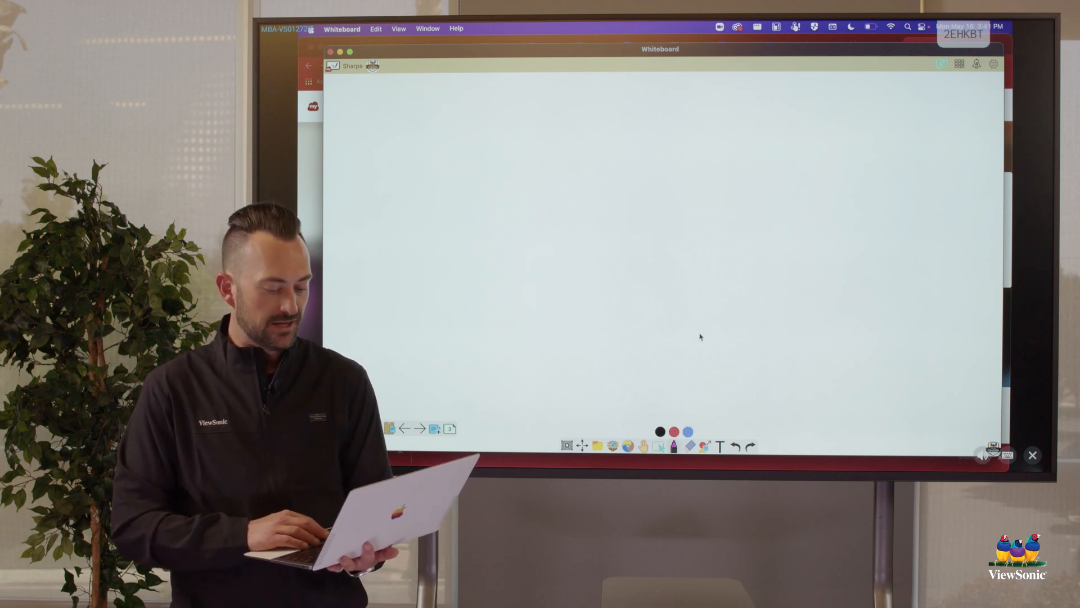
# In the Broadcast tool, switch to text and enter the question 'How do you feel?'
pyautogui.moveTo(616, 436); pyautogui.dragTo(697, 335)
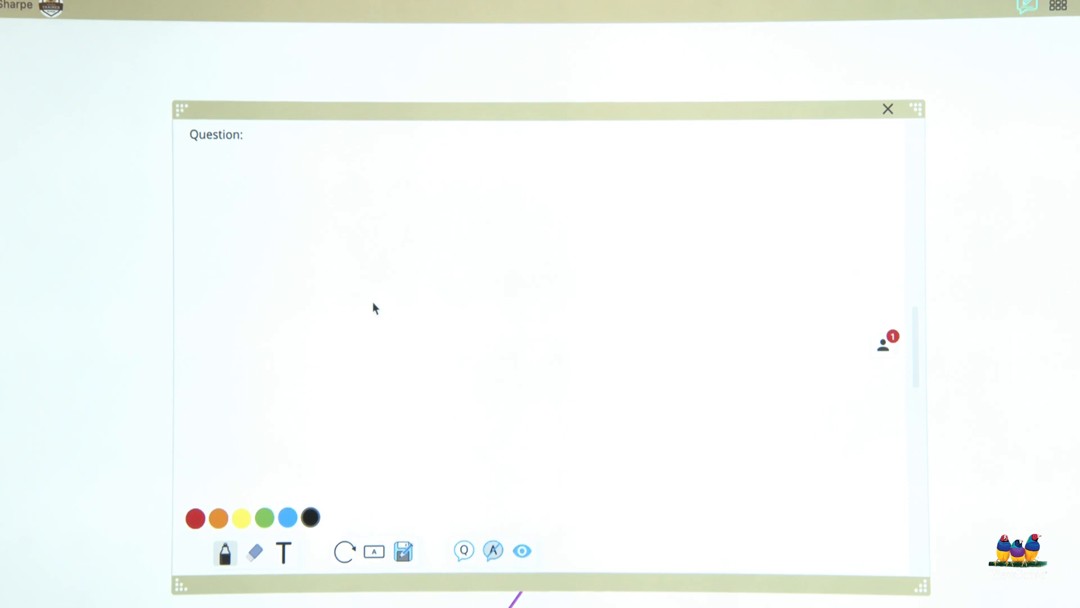
pyautogui.click(283, 552)
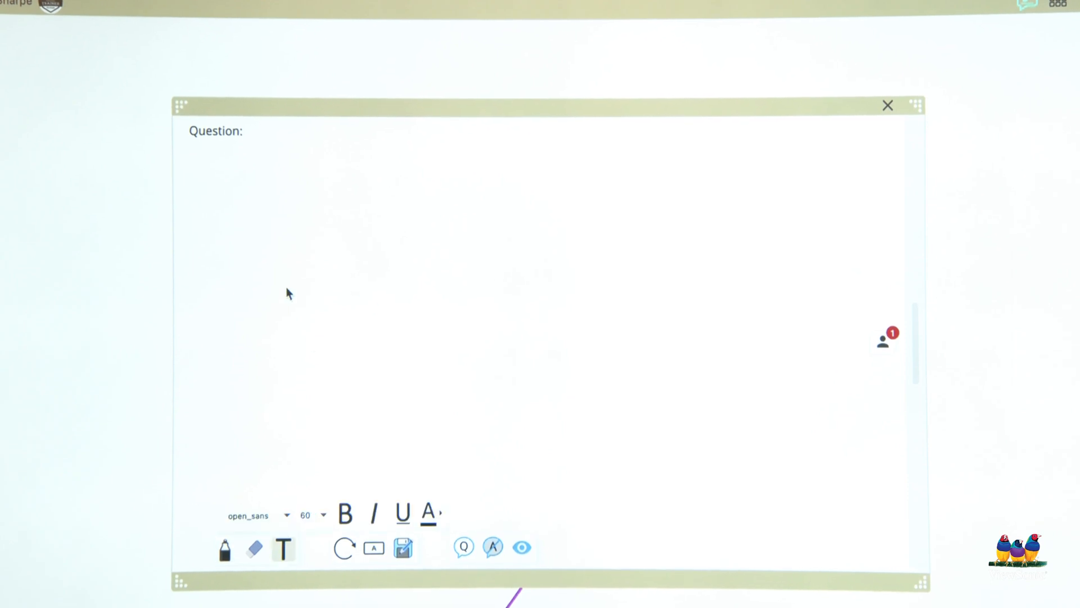
pyautogui.click(193, 158)
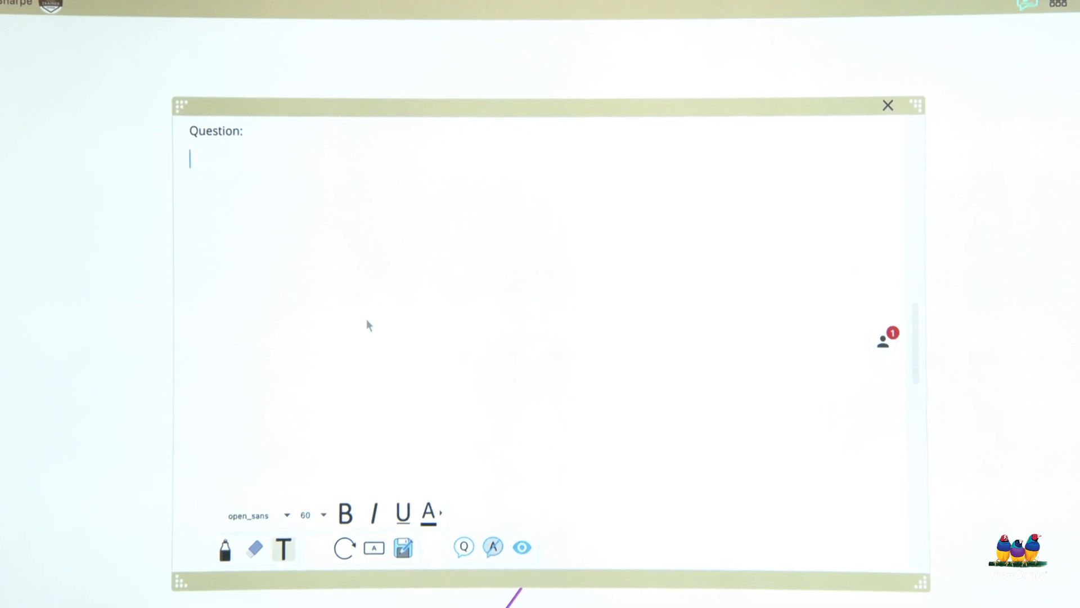
pyautogui.write('How do')
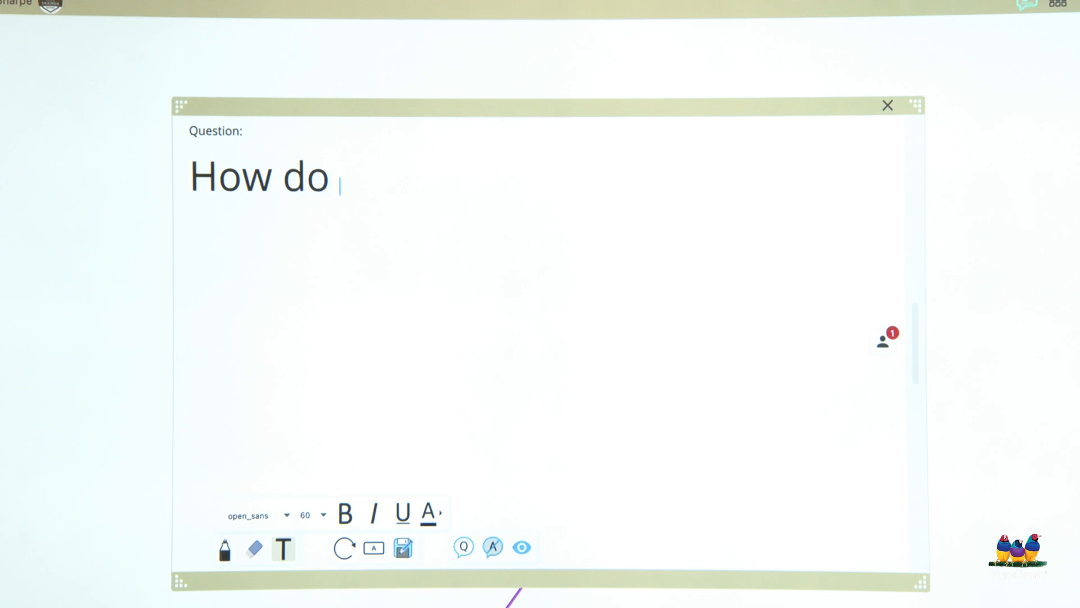
pyautogui.write('you feel')
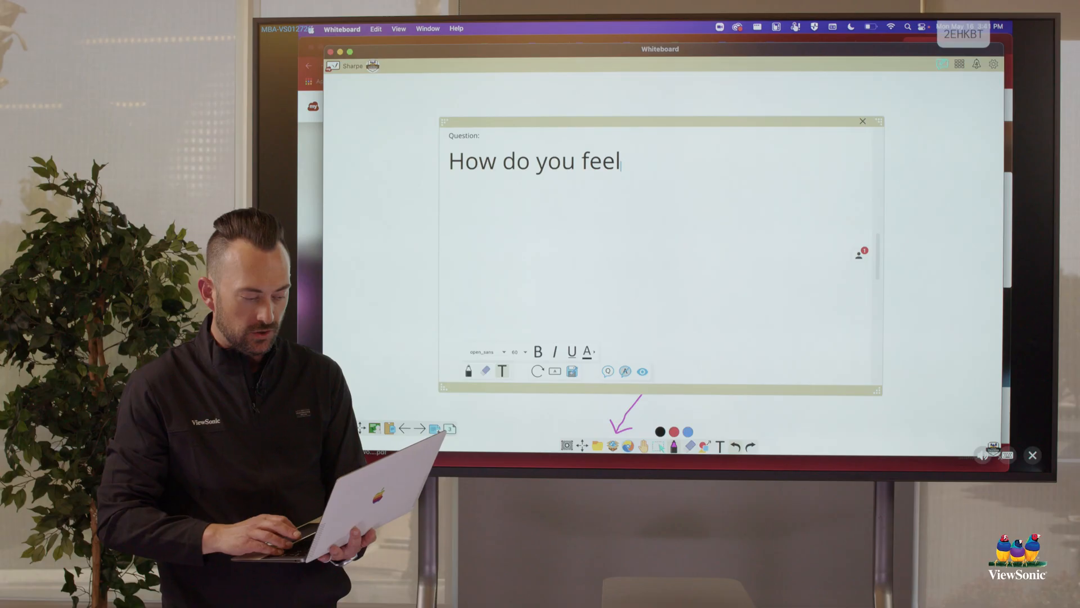
pyautogui.write('?')
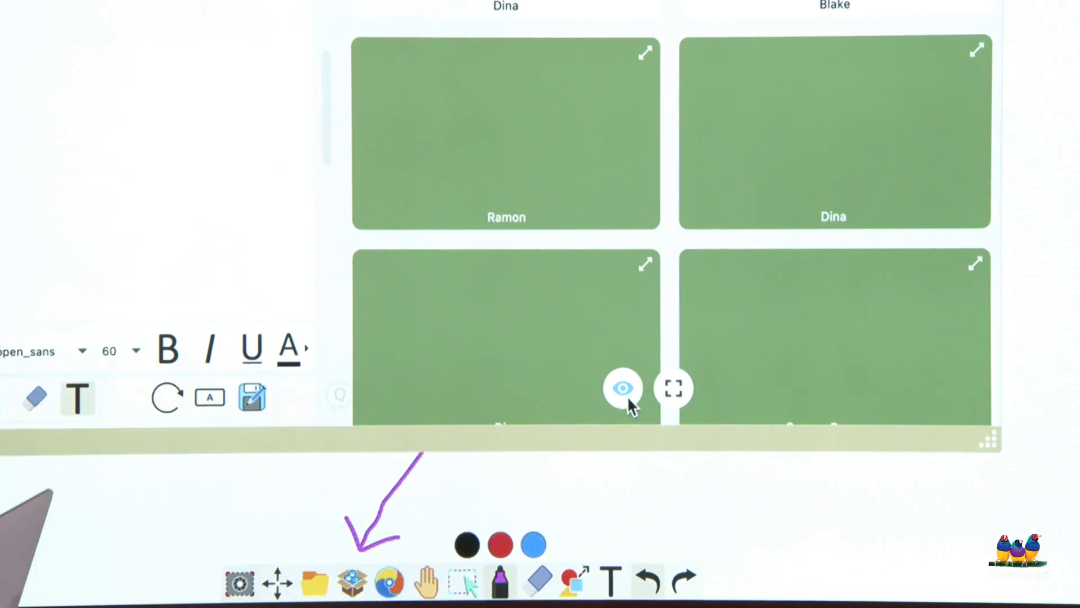
pyautogui.click(622, 387)
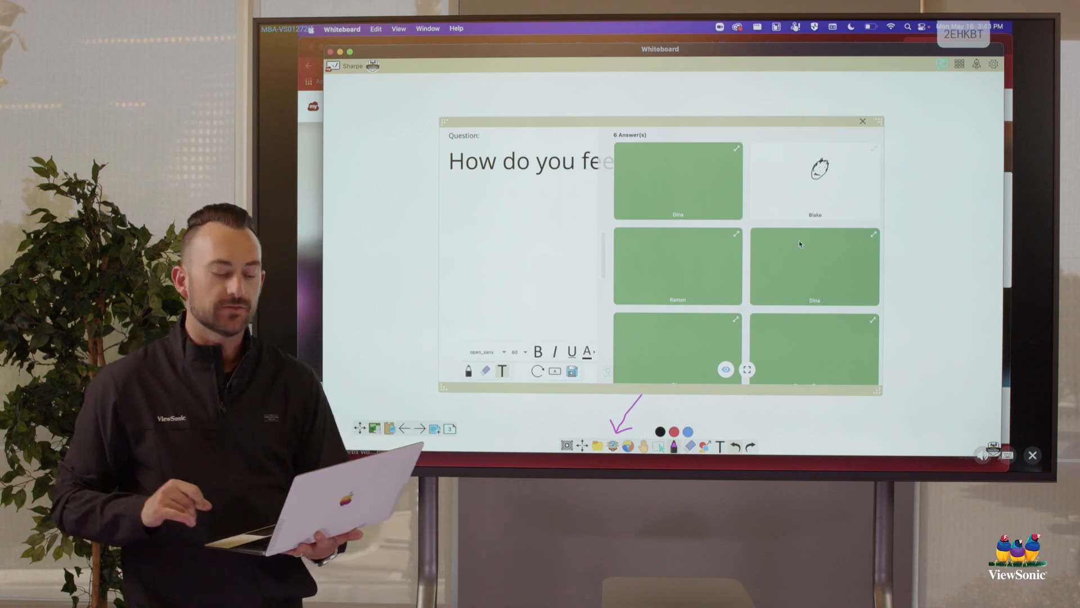
pyautogui.moveTo(650, 330)
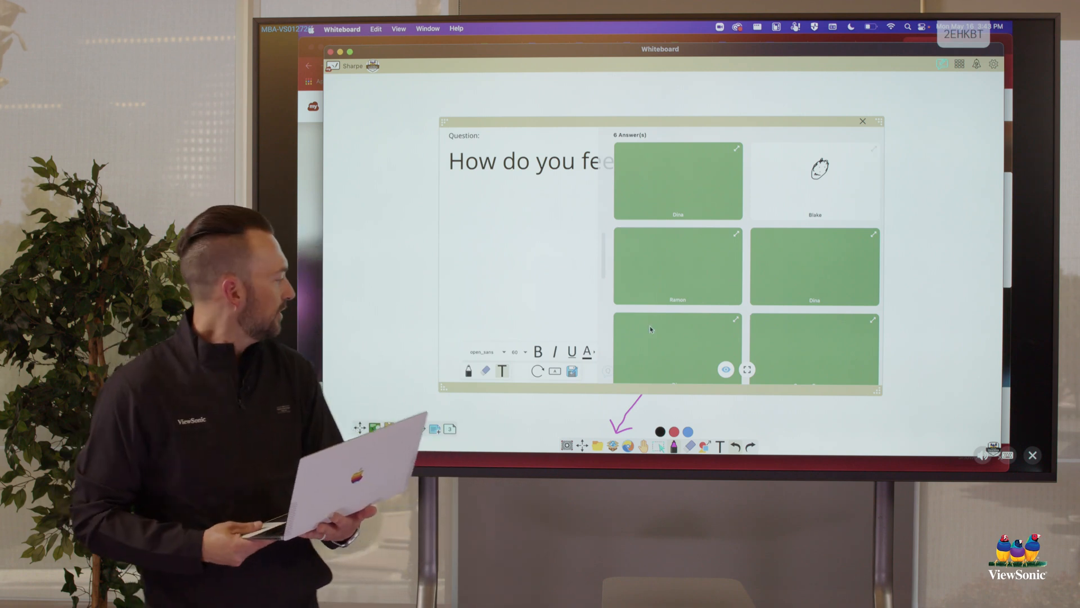